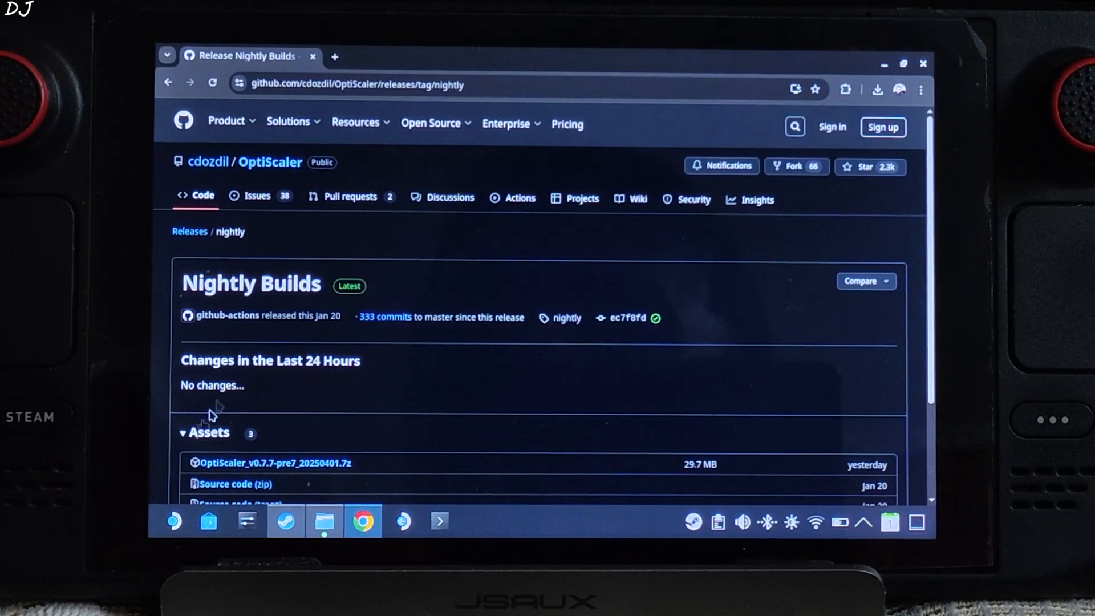
- Download OptiScaler_v0.7.7-pre7_20250401.7z from the Nightly Builds release assets
{"action": "scroll", "scroll_direction": "down", "scroll_amount": 3}
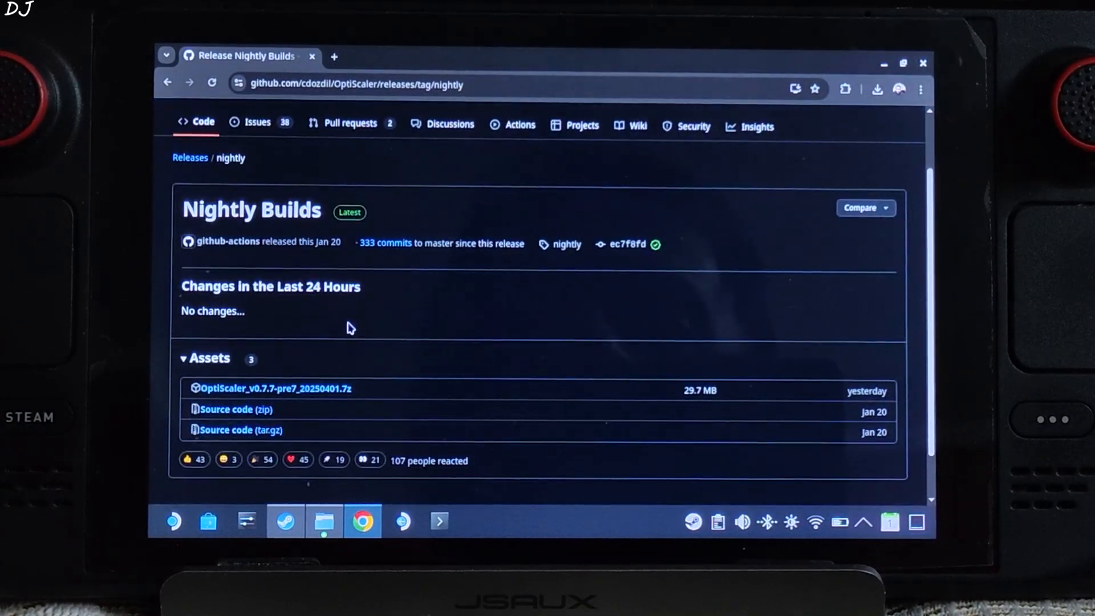
{"action": "scroll", "scroll_direction": "down", "scroll_amount": 3}
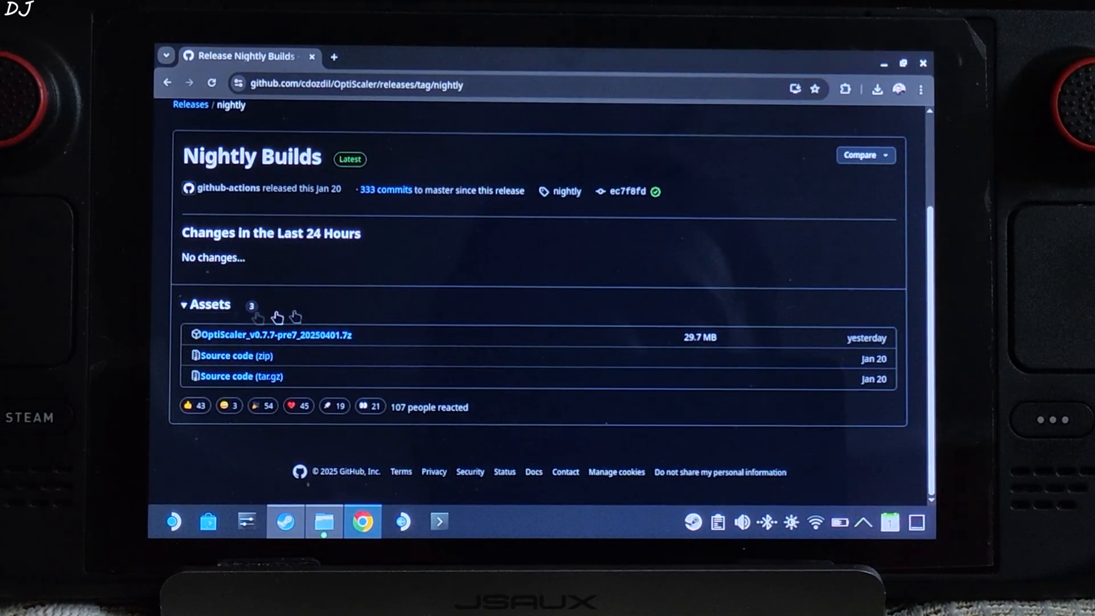
{"action": "mouse_move", "coordinate": [392, 347]}
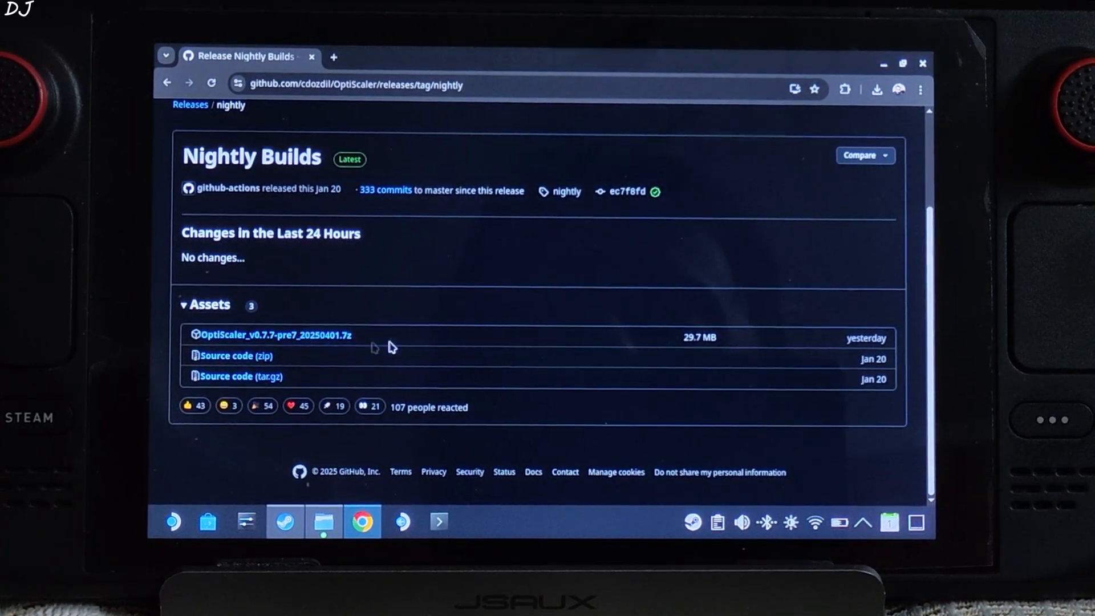
{"action": "mouse_move", "coordinate": [363, 358]}
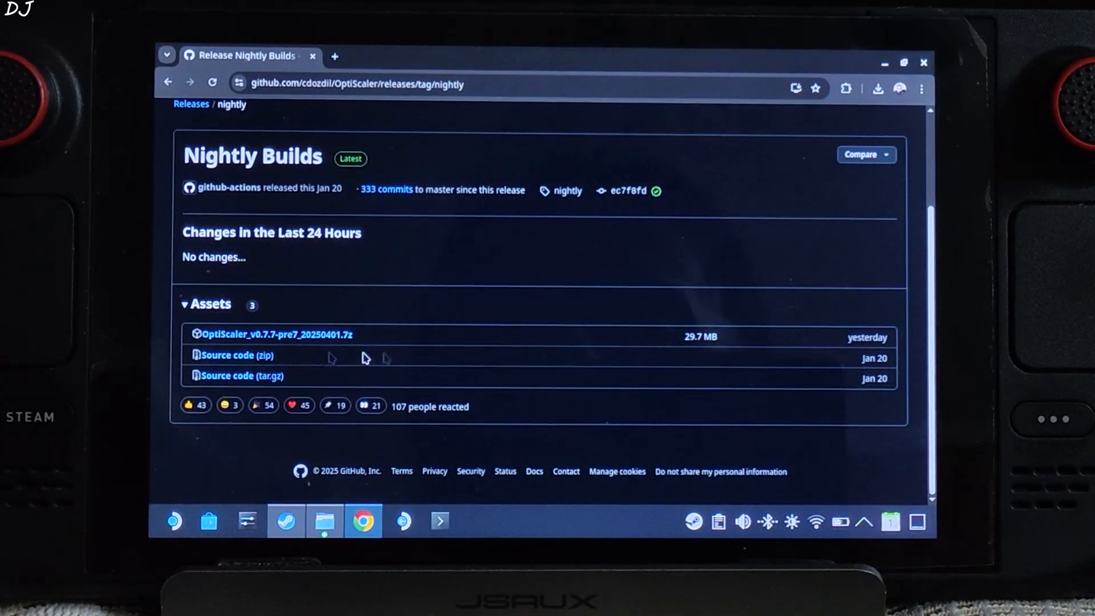
{"action": "left_click", "coordinate": [324, 521]}
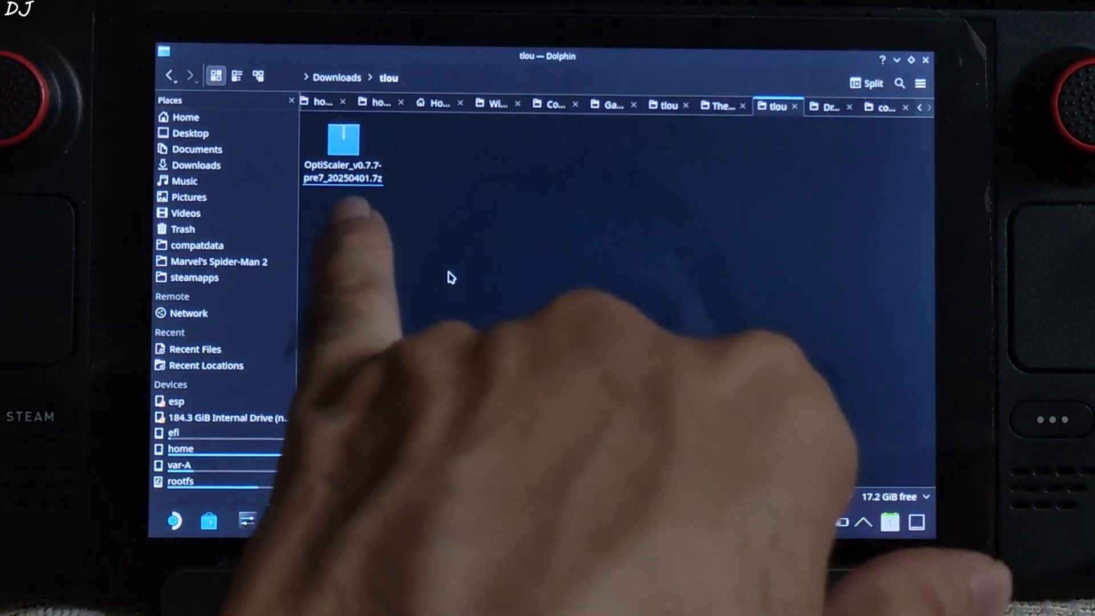
- Extract the four OptiScaler files into the tlou folder, then find the game in Steam's library
{"action": "left_click", "coordinate": [342, 140]}
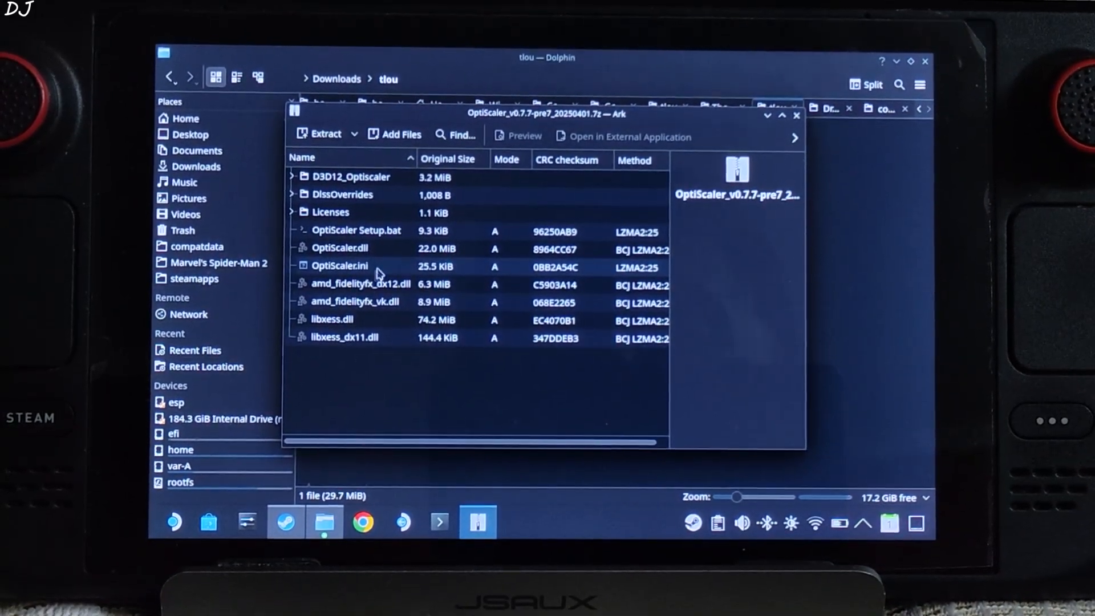
{"action": "left_click", "coordinate": [345, 337]}
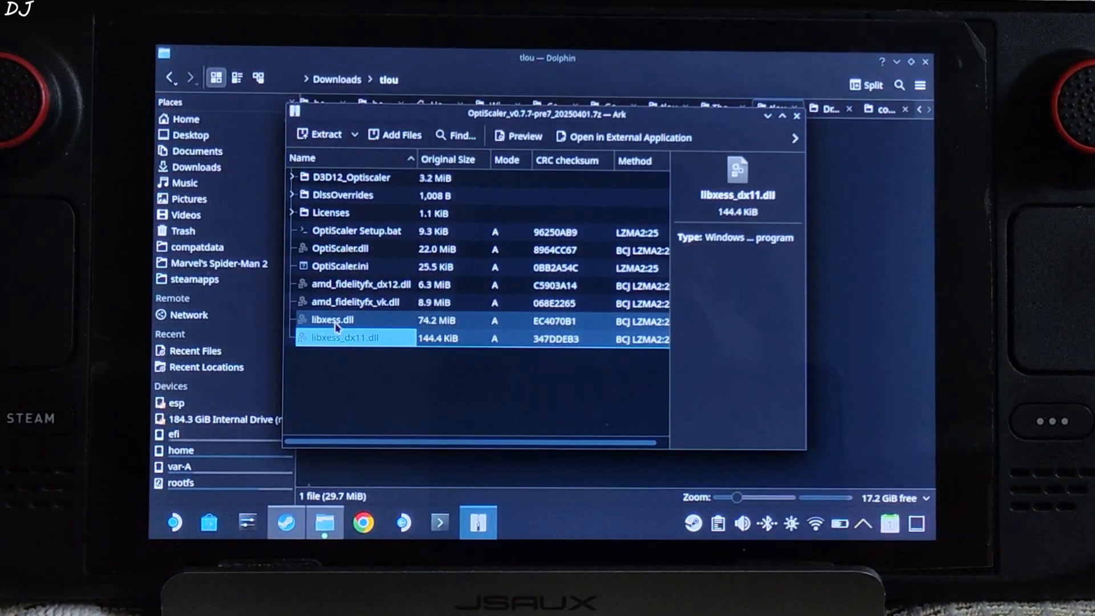
{"action": "left_click", "coordinate": [333, 321]}
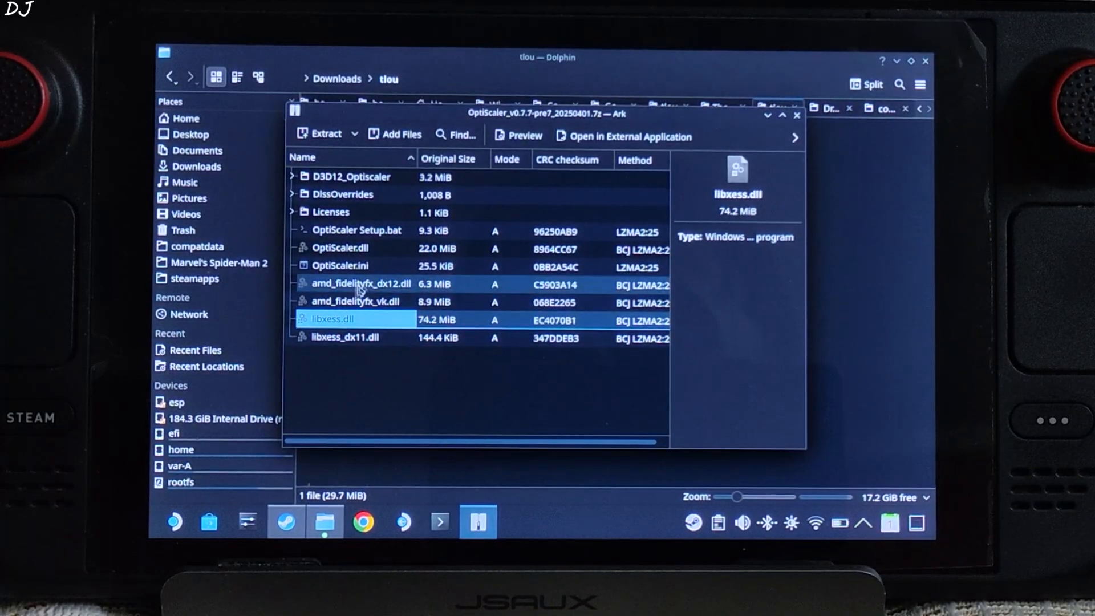
{"action": "left_click", "coordinate": [340, 247]}
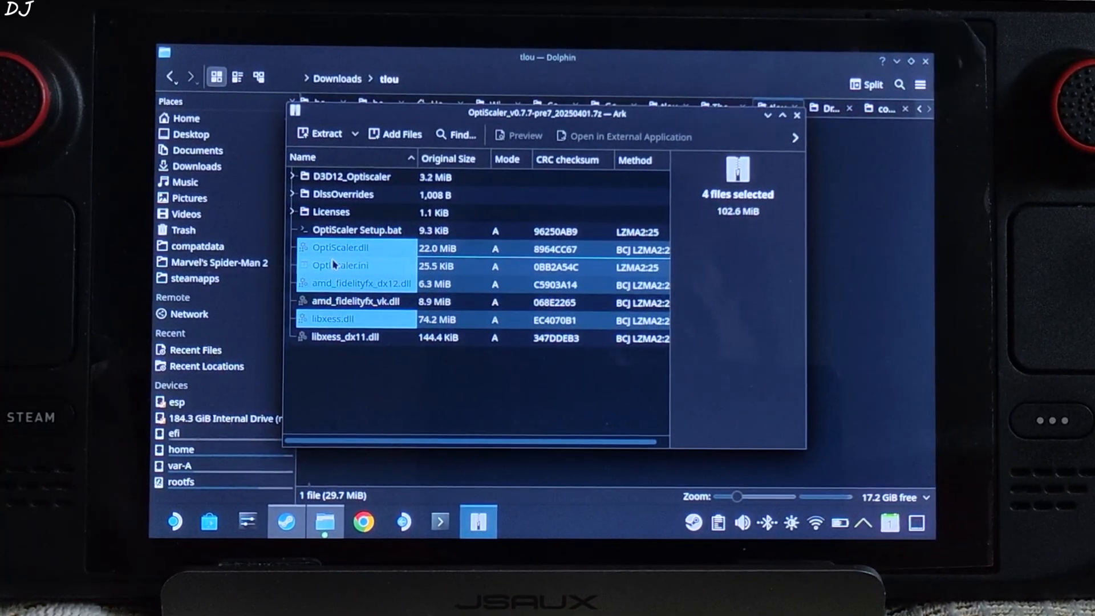
{"action": "left_click", "coordinate": [320, 134]}
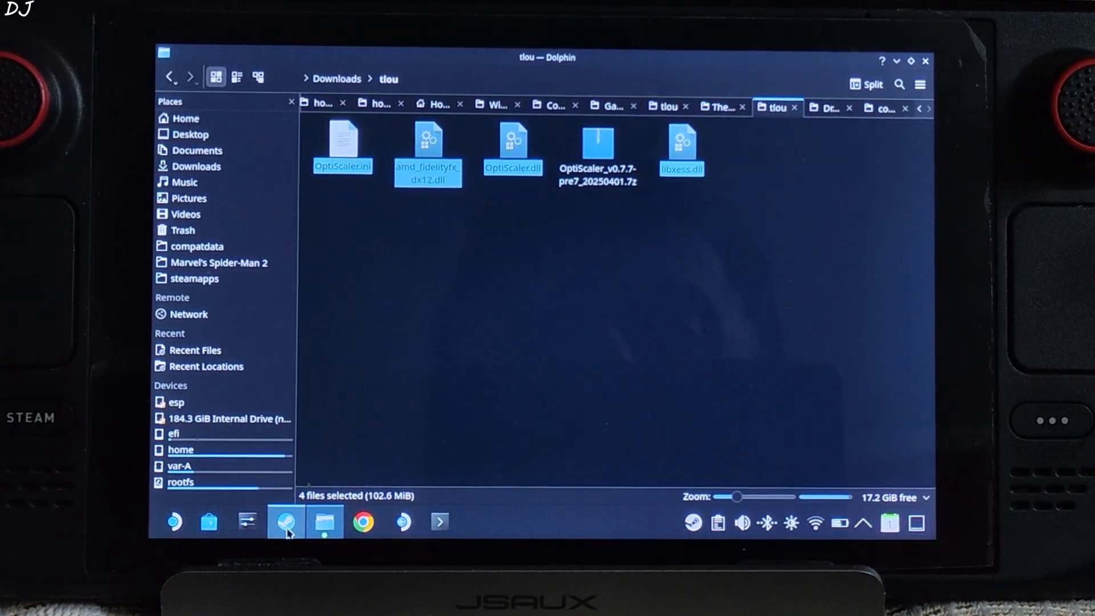
{"action": "left_click", "coordinate": [284, 522]}
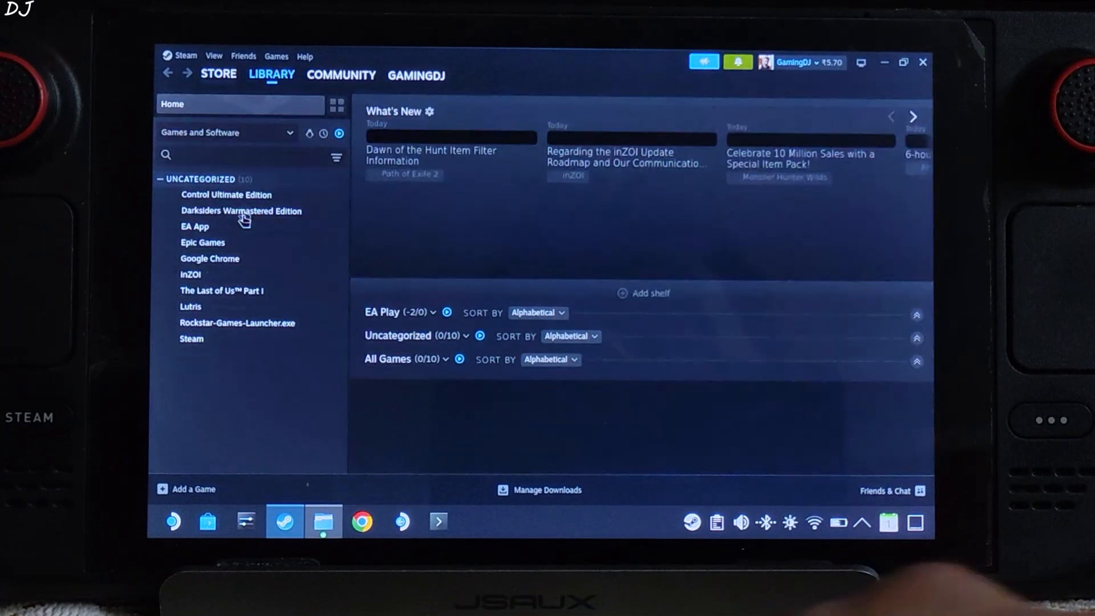
{"action": "right_click", "coordinate": [221, 290]}
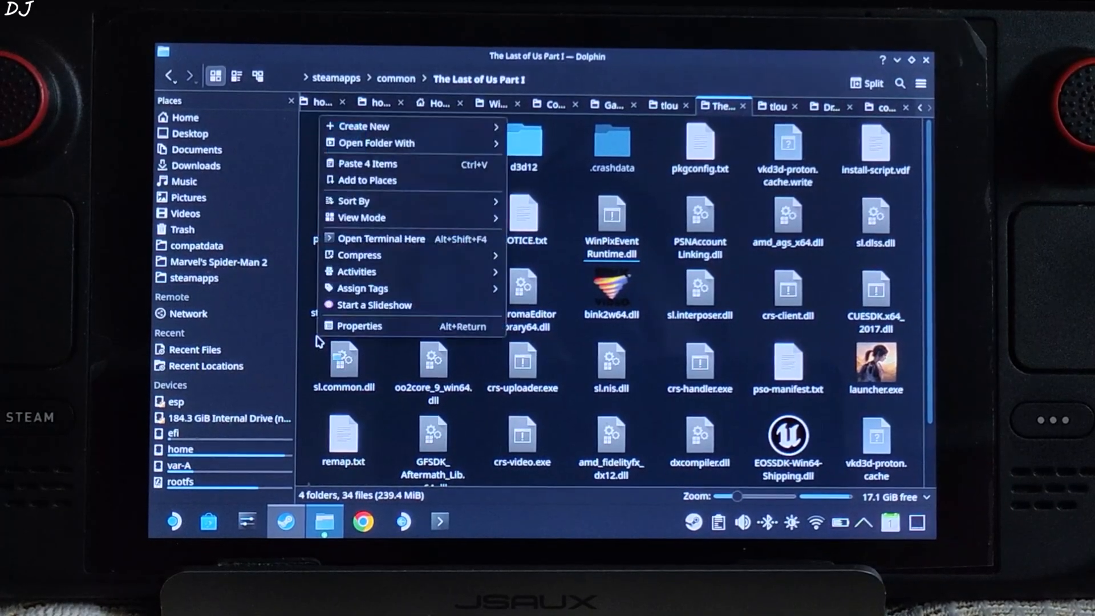
- Paste the four OptiScaler files into the game folder and rename OptiScaler.dll to dxgi.dll
{"action": "left_click", "coordinate": [365, 164]}
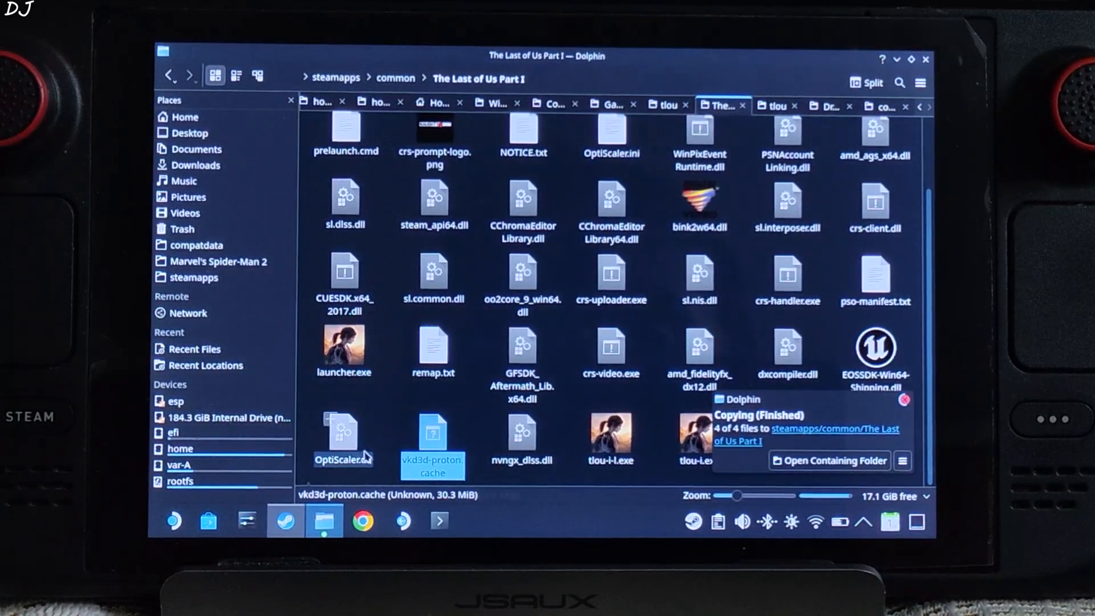
{"action": "right_click", "coordinate": [343, 438]}
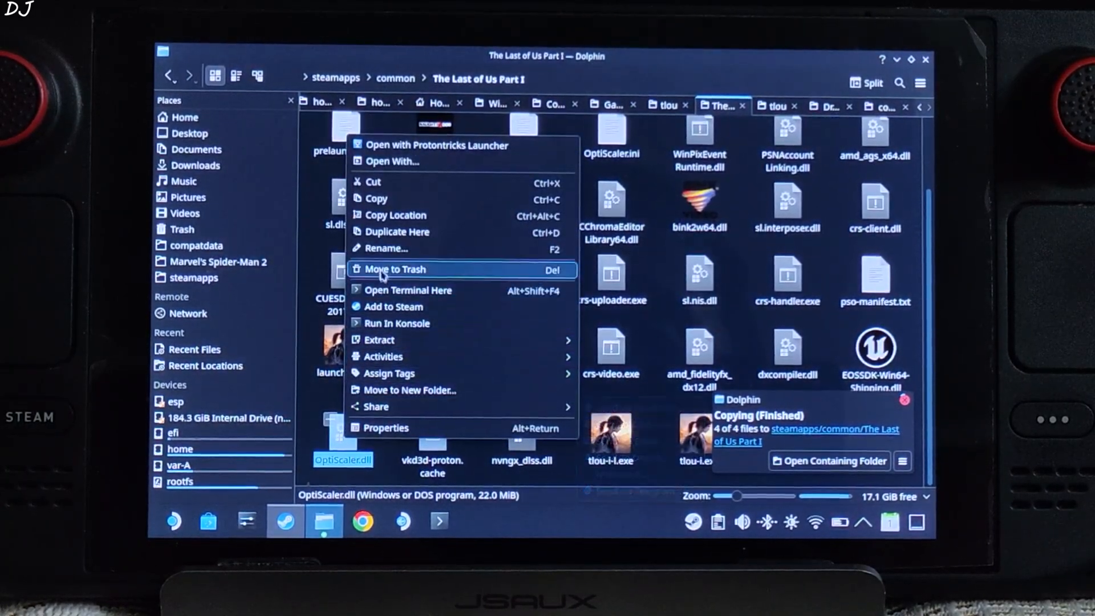
{"action": "left_click", "coordinate": [375, 255]}
{"action": "type", "text": "dxgi"}
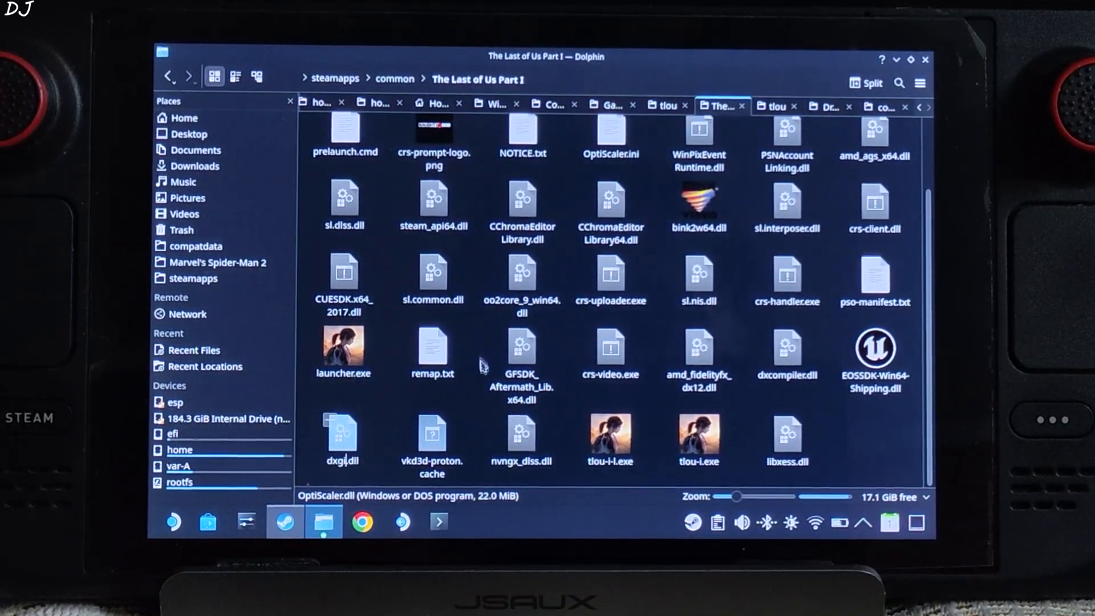
{"action": "left_click", "coordinate": [343, 437]}
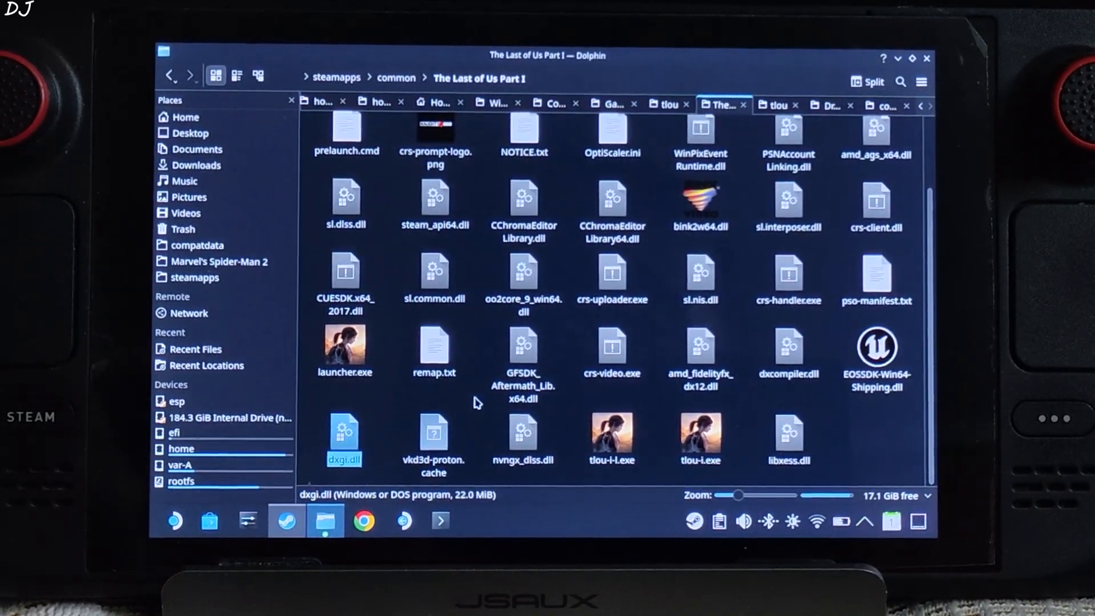
{"action": "scroll", "scroll_direction": "up", "scroll_amount": 3}
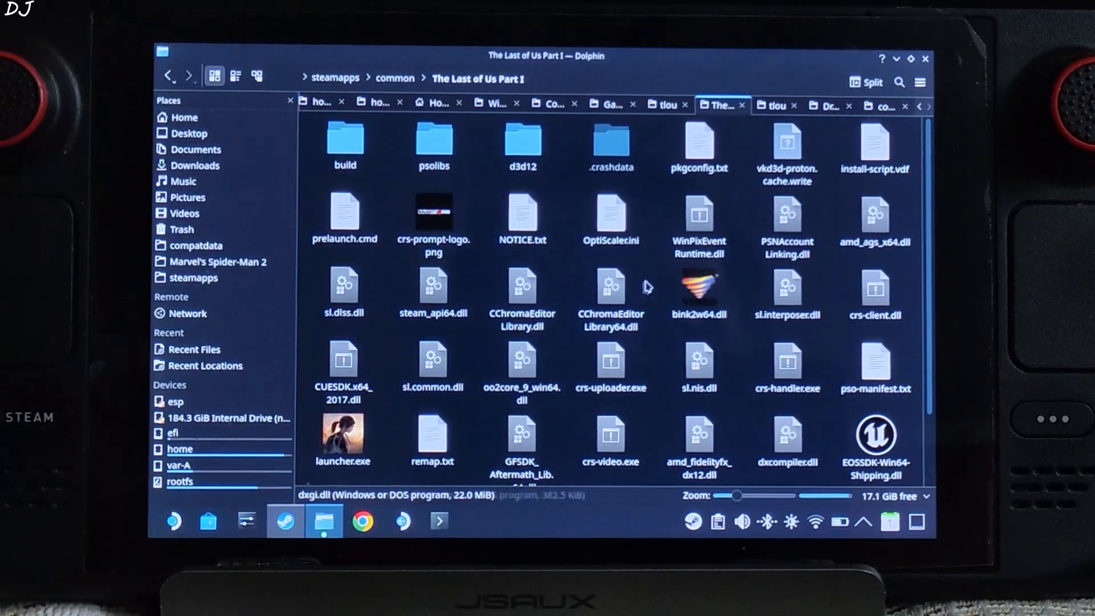
{"action": "double_click", "coordinate": [610, 215]}
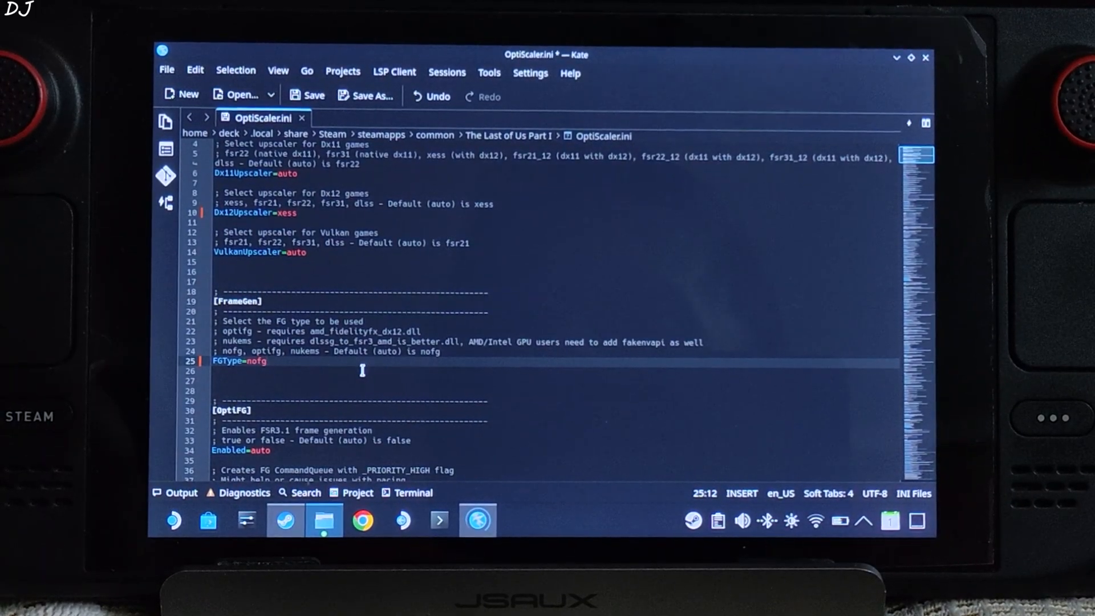
- Edit OptiScaler.ini to set Dx12Upscaler=xess, FGType=nofg and OptiFG Enabled=false
{"action": "scroll", "scroll_direction": "down", "scroll_amount": 3}
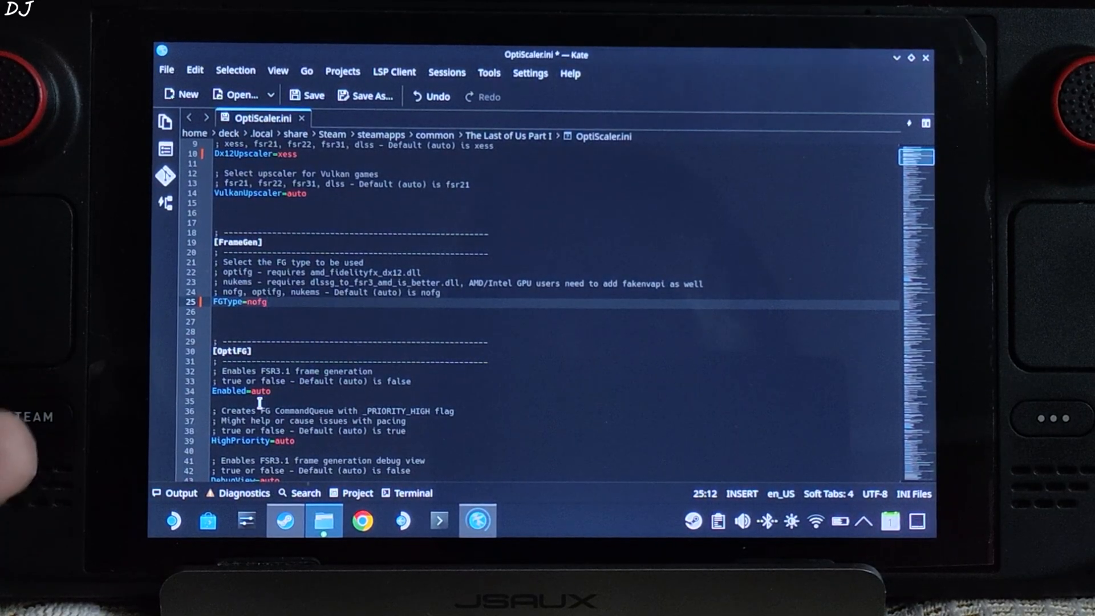
{"action": "left_click", "coordinate": [264, 390]}
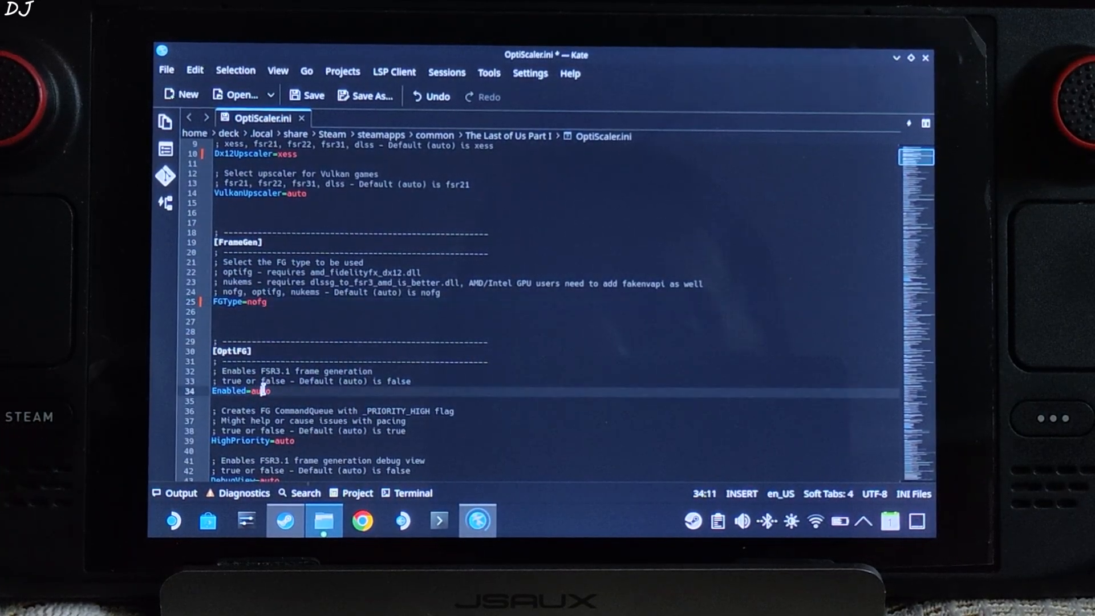
{"action": "type", "text": "false"}
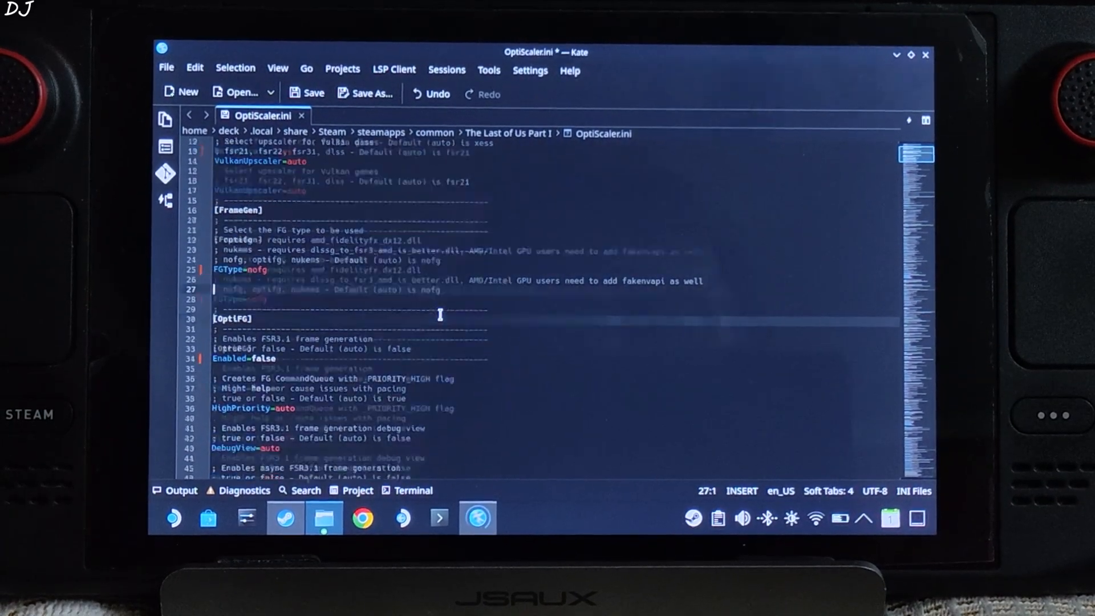
- Set Dxgi=false under Spoofing, save OptiScaler.ini, and close the game folder window
{"action": "scroll", "scroll_direction": "down", "scroll_amount": 3}
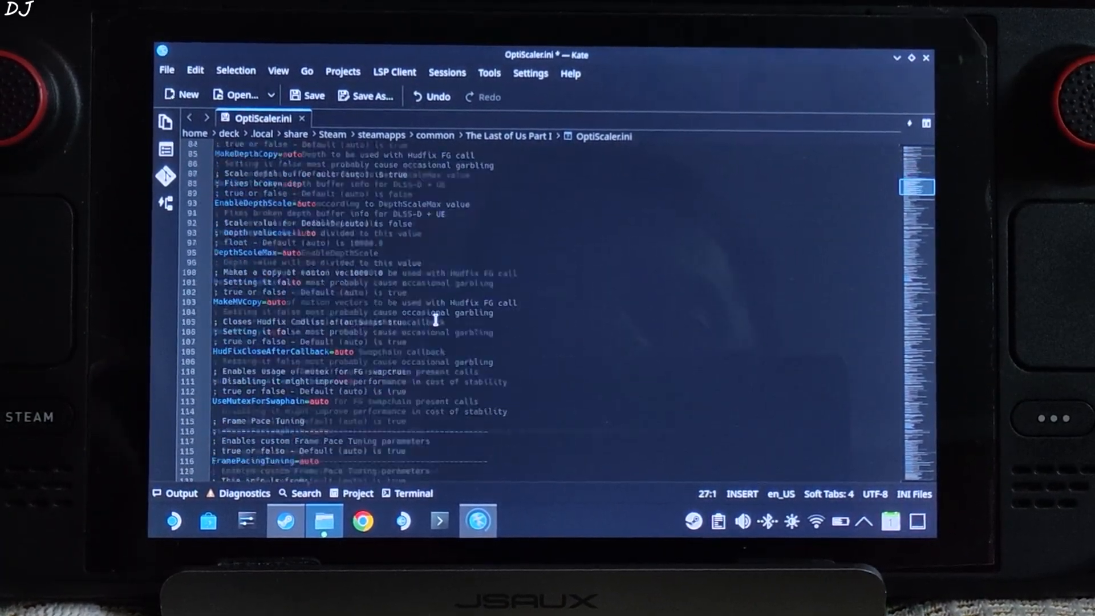
{"action": "scroll", "scroll_direction": "down", "scroll_amount": 3}
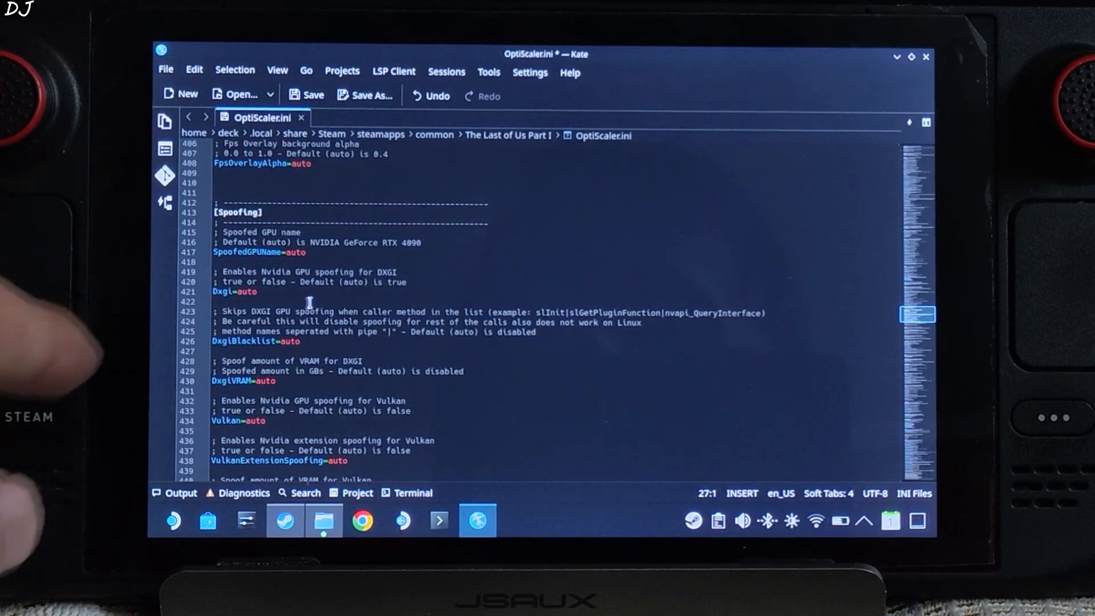
{"action": "double_click", "coordinate": [246, 292]}
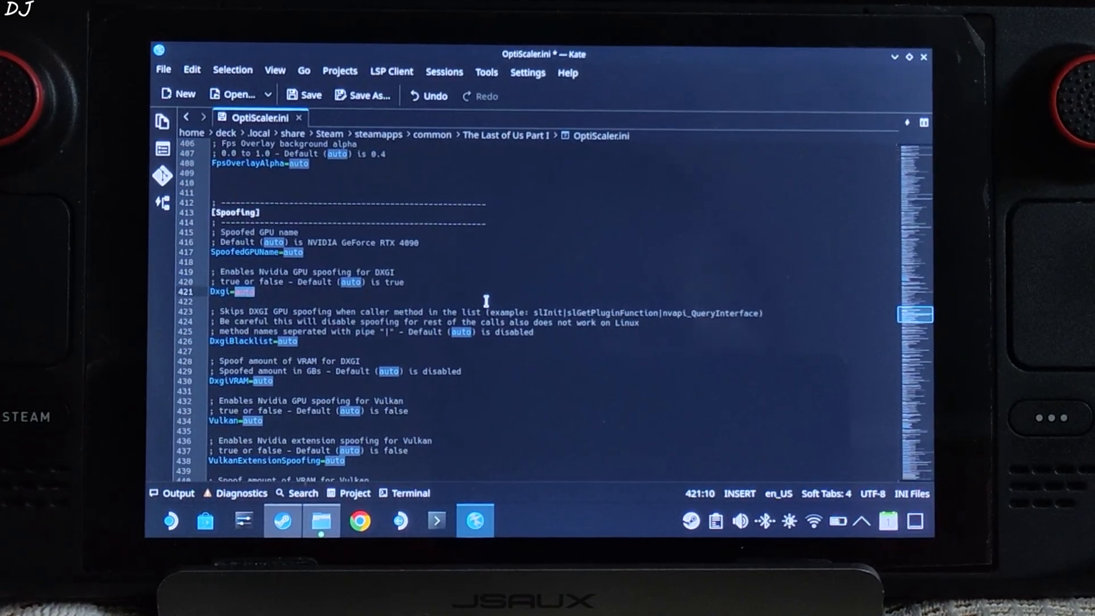
{"action": "type", "text": "fal"}
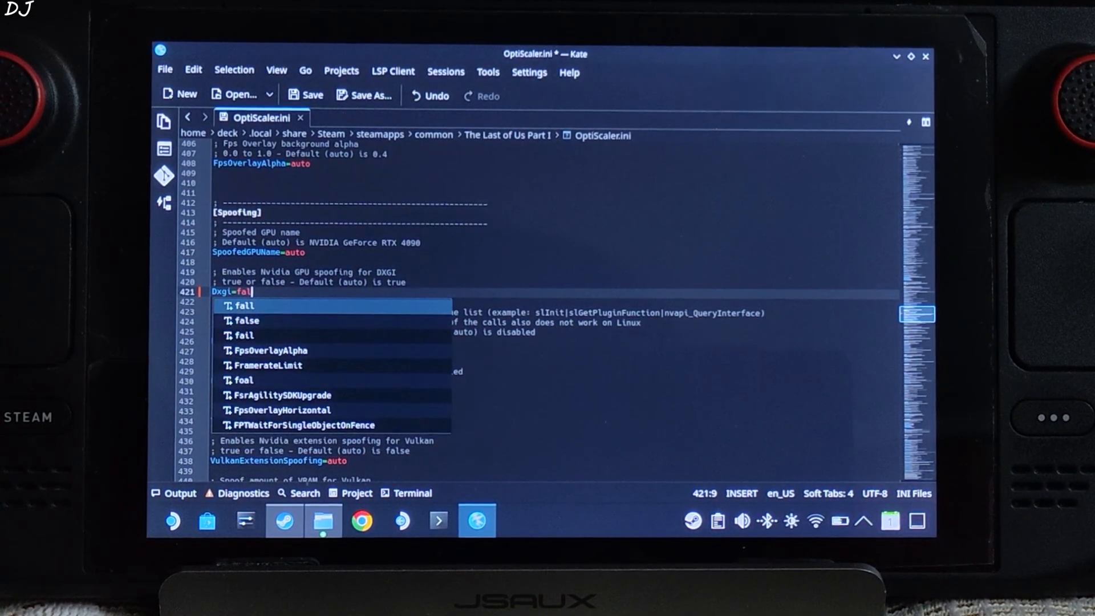
{"action": "type", "text": "se"}
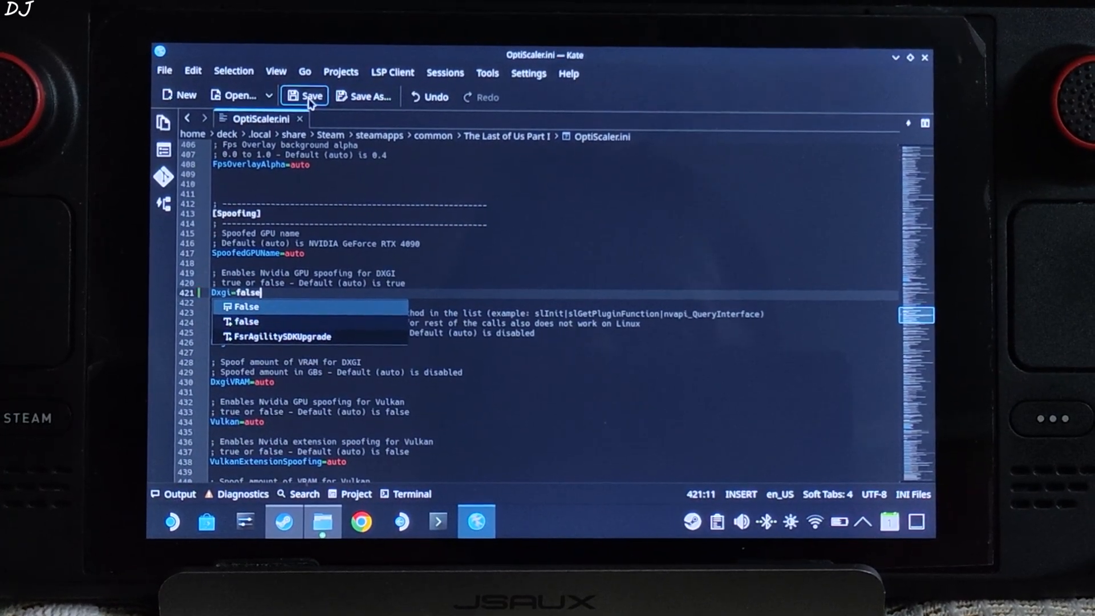
{"action": "left_click", "coordinate": [321, 522]}
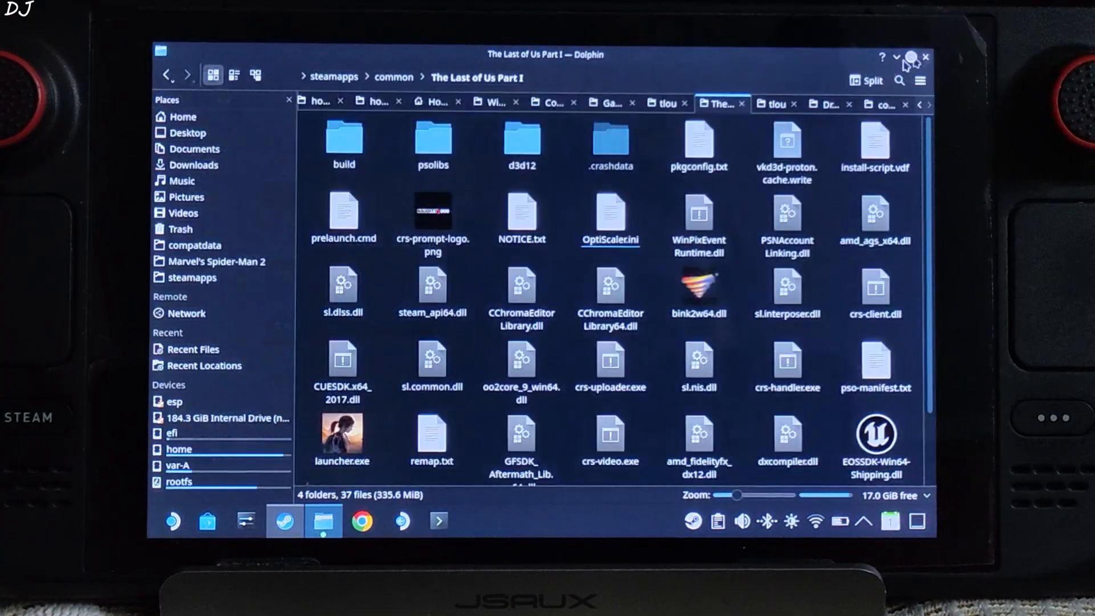
{"action": "left_click", "coordinate": [283, 521]}
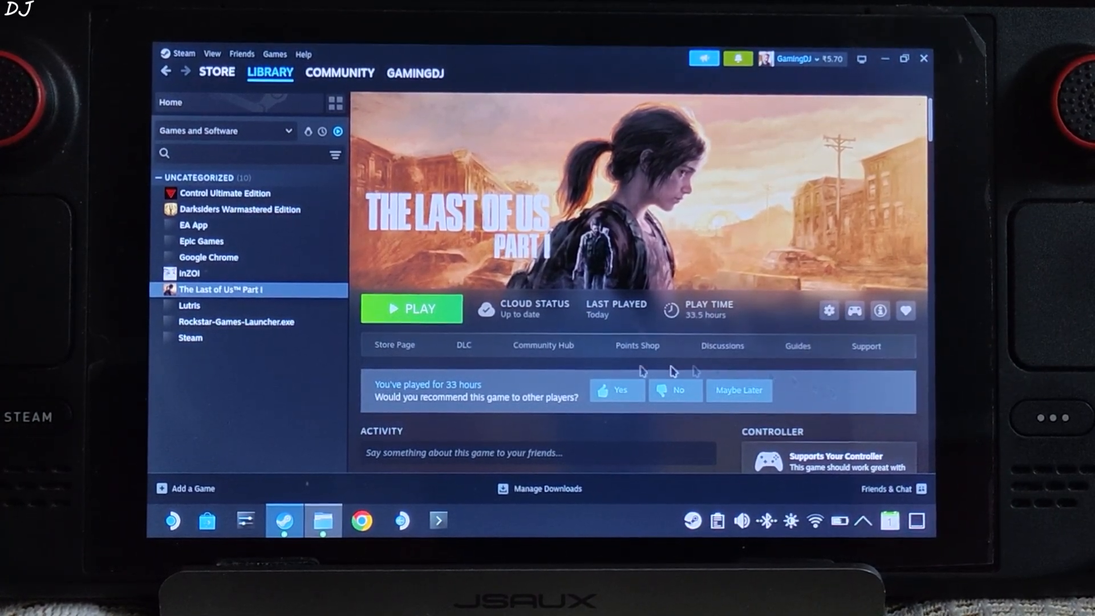
{"action": "left_click", "coordinate": [828, 310]}
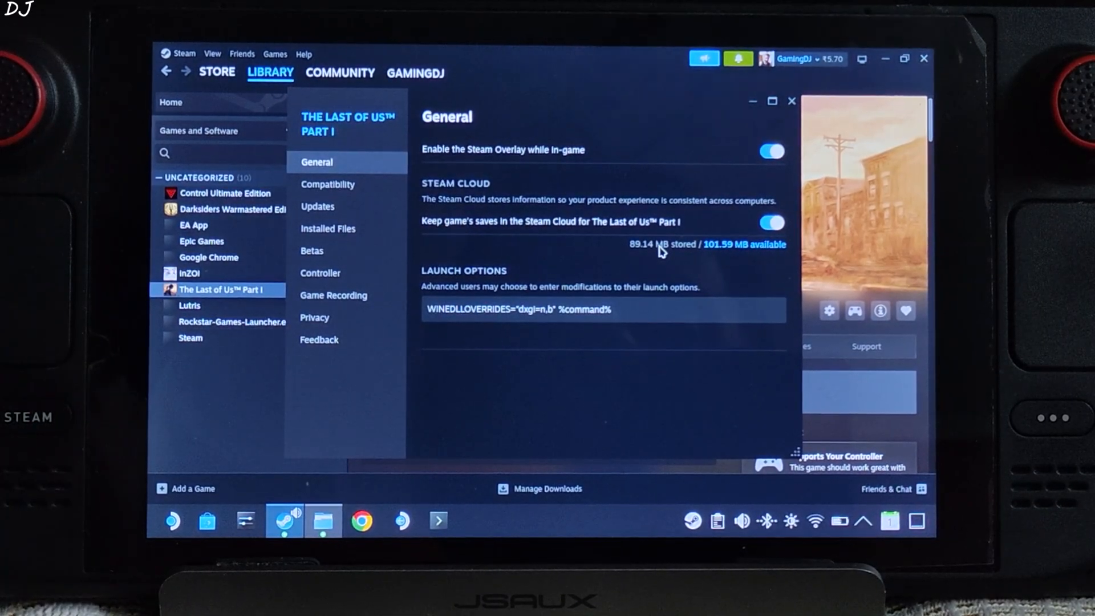
{"action": "left_click", "coordinate": [328, 183]}
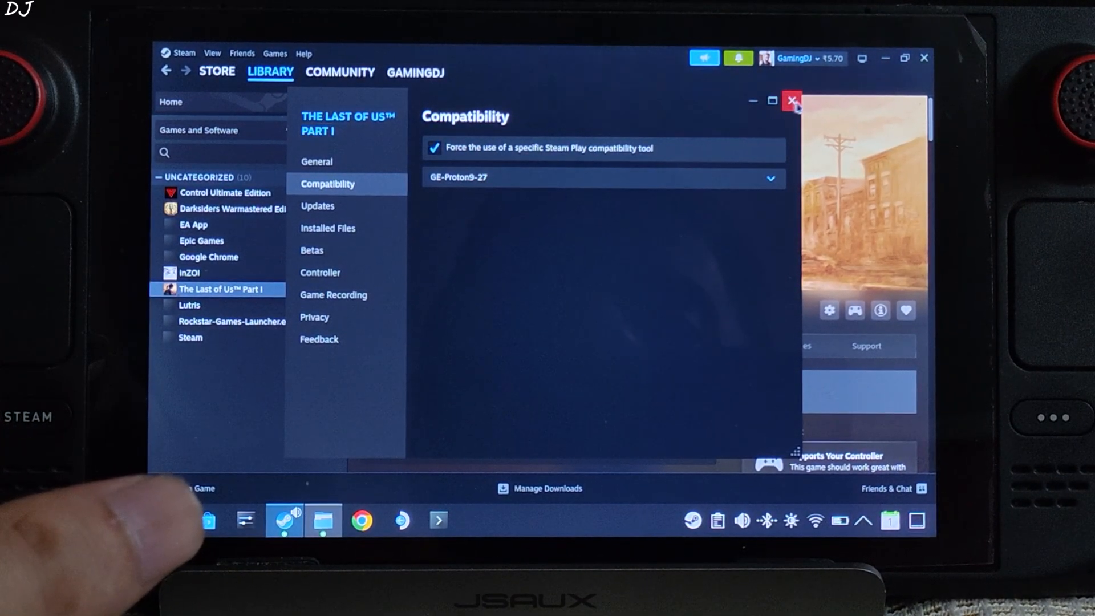
{"action": "left_click", "coordinate": [791, 100]}
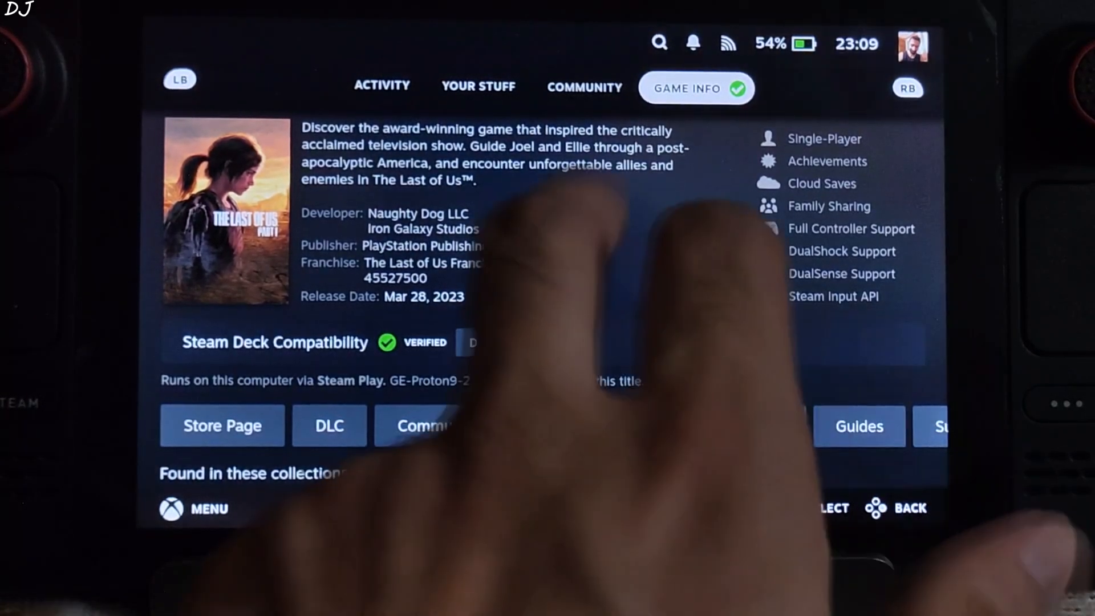
- Scroll to the top of The Last of Us Part I page and press Play
{"action": "scroll", "scroll_direction": "up", "scroll_amount": 3}
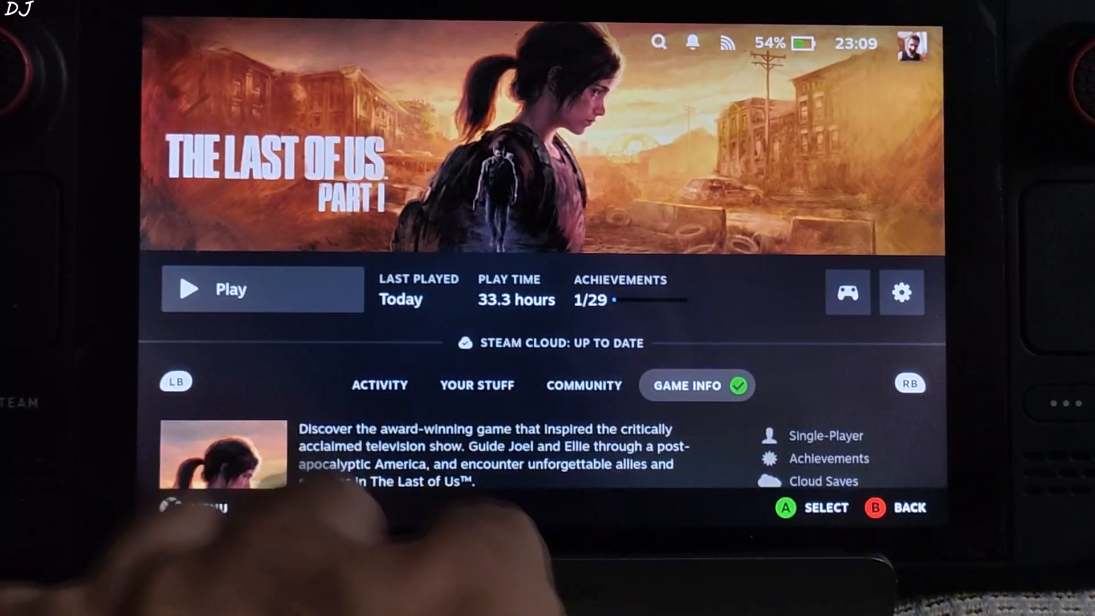
{"action": "left_click", "coordinate": [262, 288]}
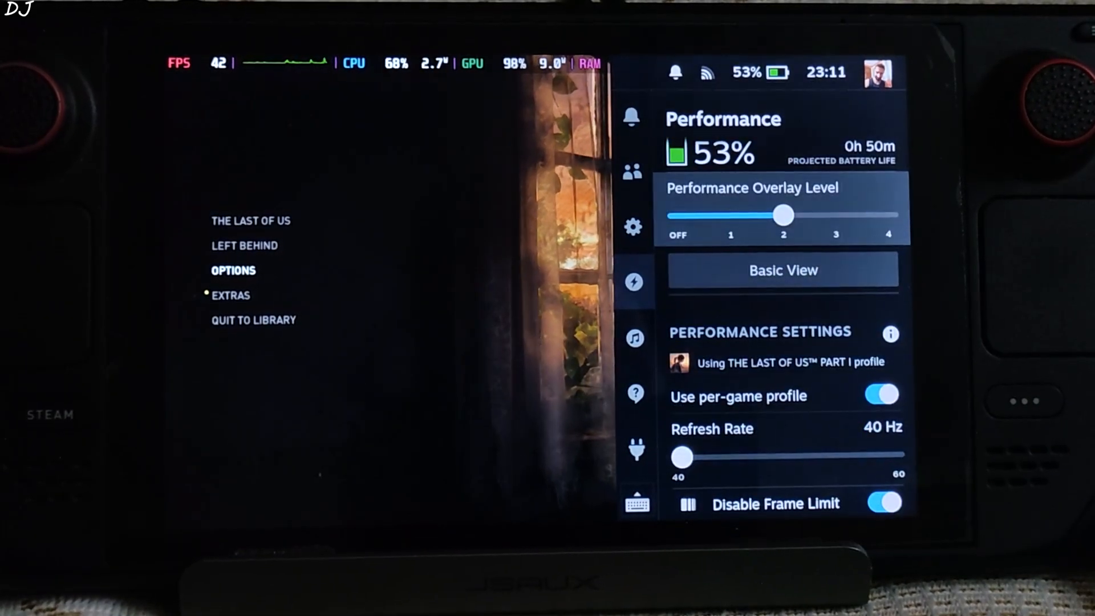
{"action": "scroll", "scroll_direction": "down", "scroll_amount": 3}
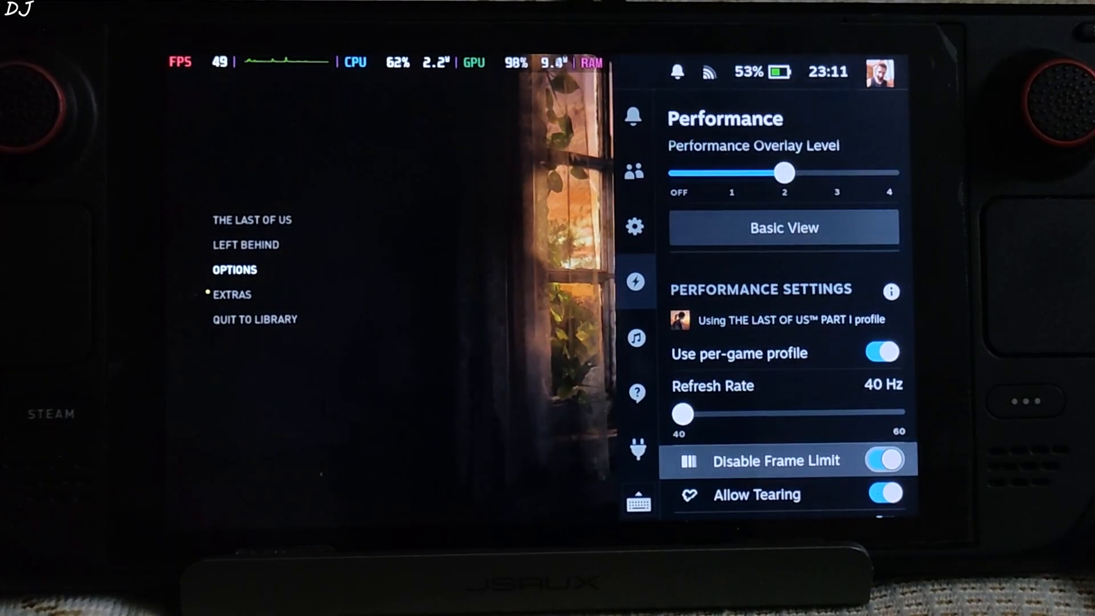
{"action": "scroll", "scroll_direction": "down", "scroll_amount": 3}
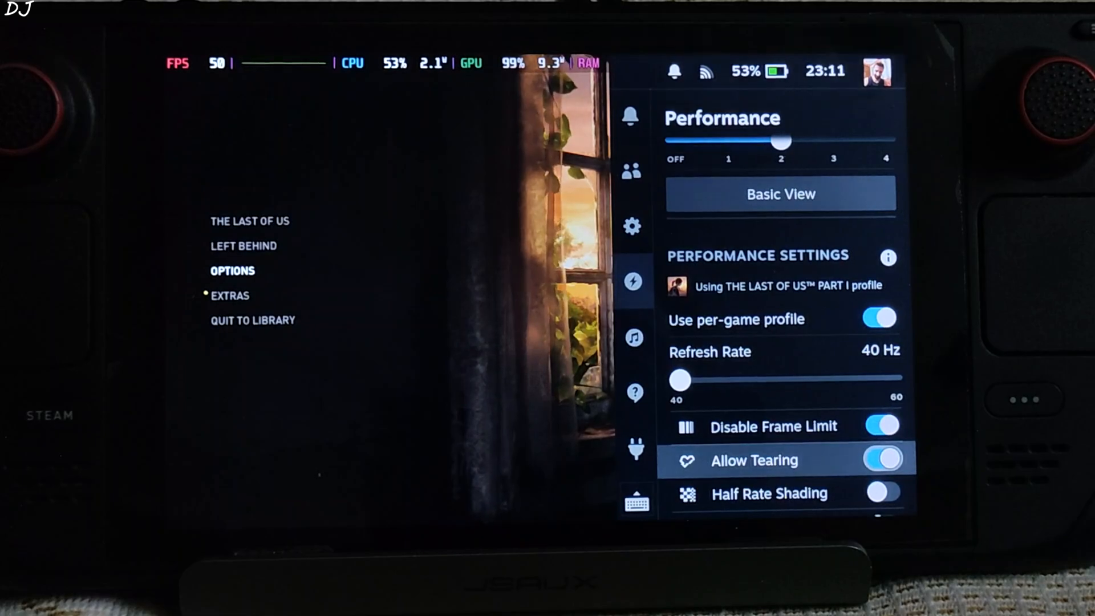
{"action": "scroll", "scroll_direction": "down", "scroll_amount": 3}
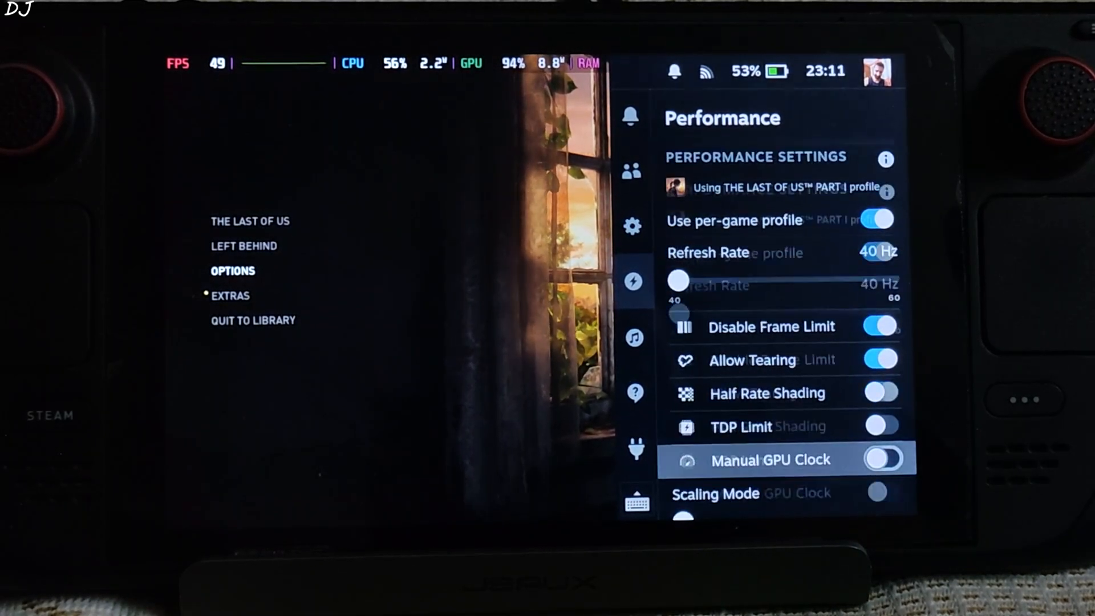
{"action": "scroll", "scroll_direction": "down", "scroll_amount": 3}
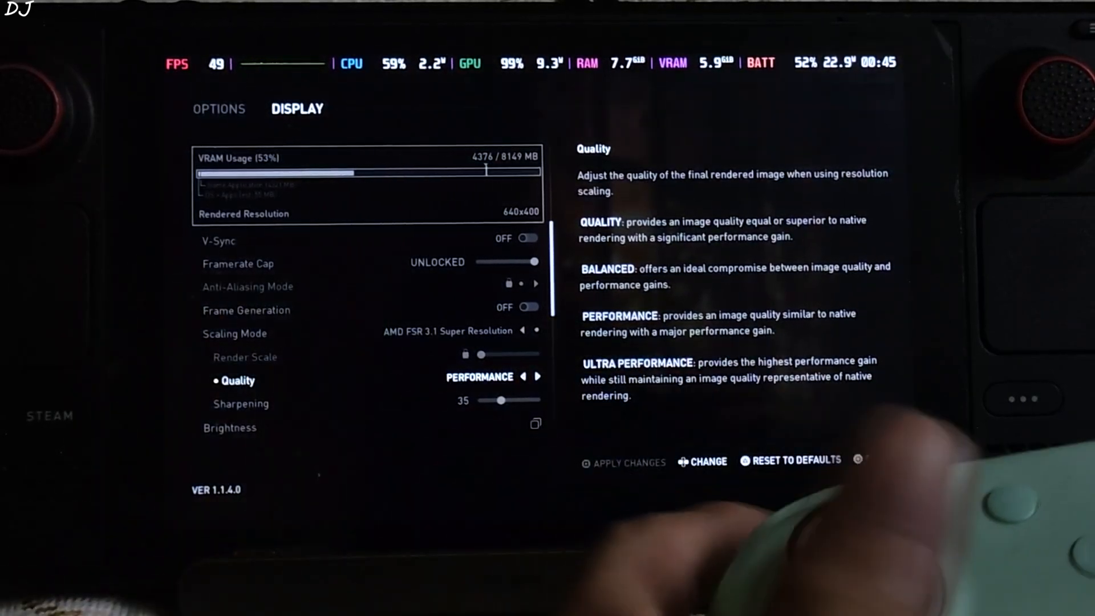
- Check FSR 3.1 Performance scaling, then scroll through the Low preset graphics settings
{"action": "scroll", "scroll_direction": "down", "scroll_amount": 3}
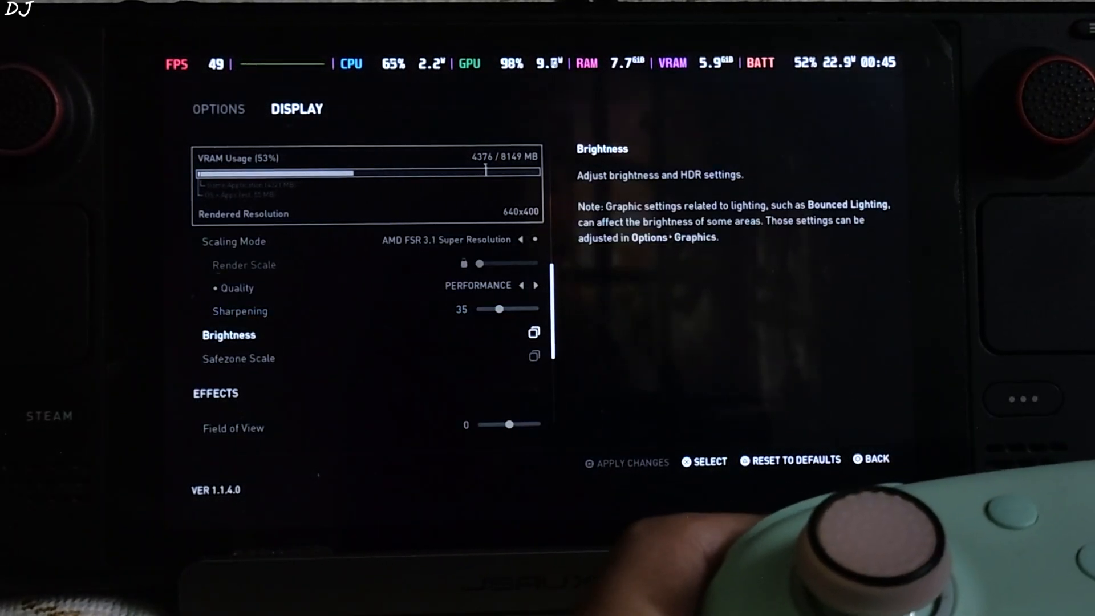
{"action": "scroll", "scroll_direction": "down", "scroll_amount": 3}
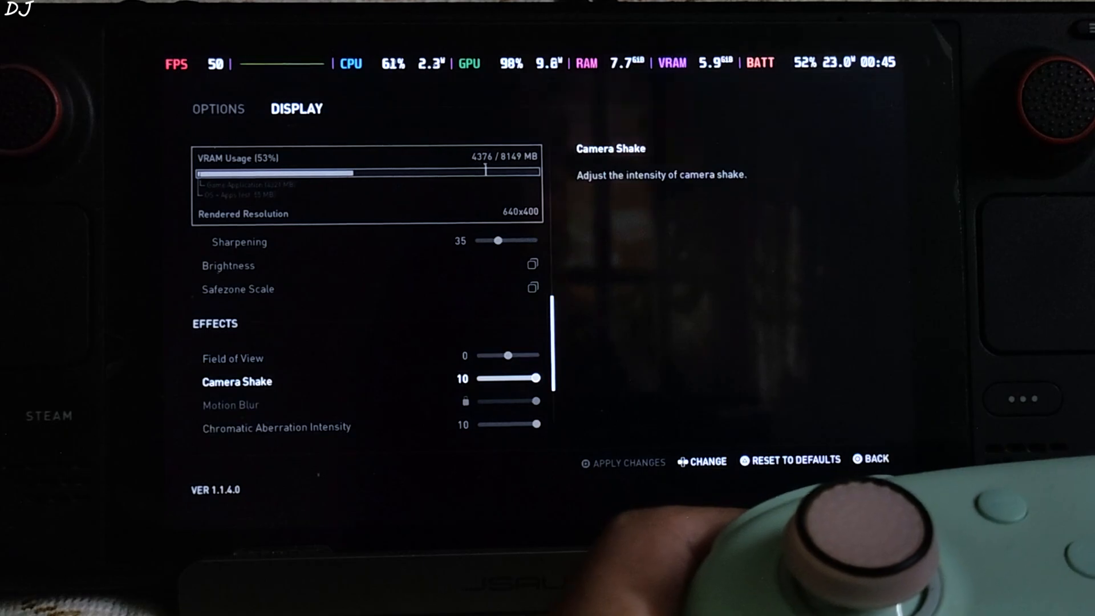
{"action": "scroll", "scroll_direction": "down", "scroll_amount": 3}
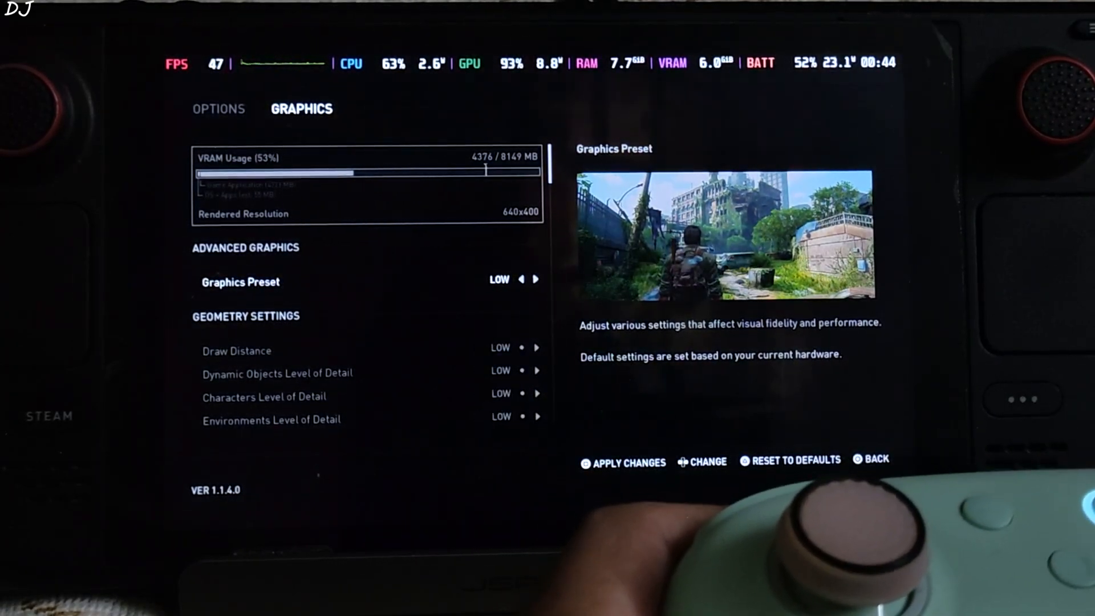
{"action": "scroll", "scroll_direction": "down", "scroll_amount": 3}
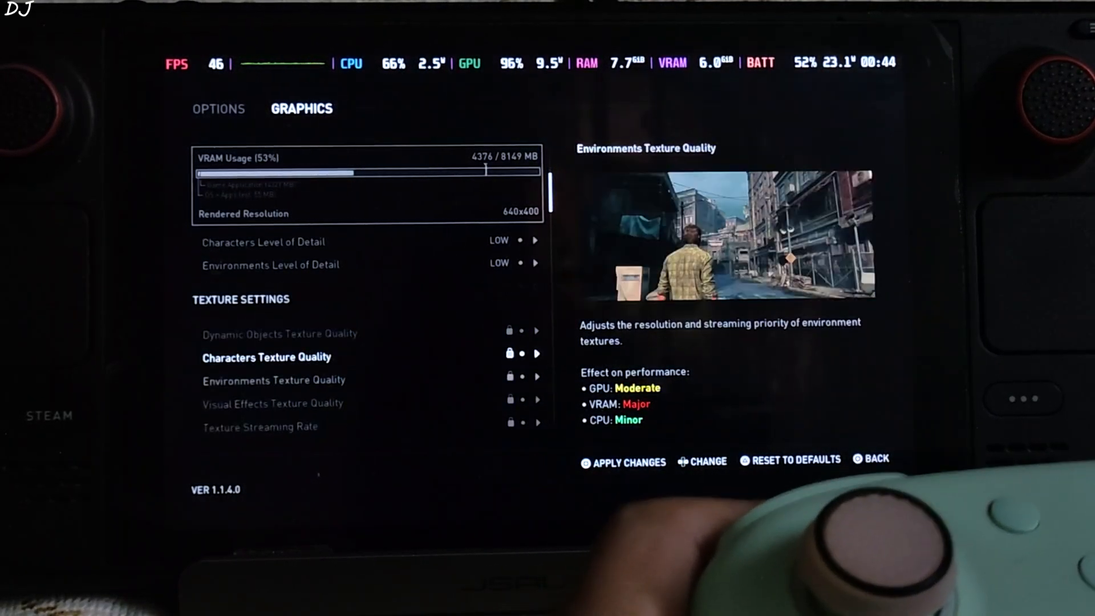
{"action": "scroll", "scroll_direction": "down", "scroll_amount": 3}
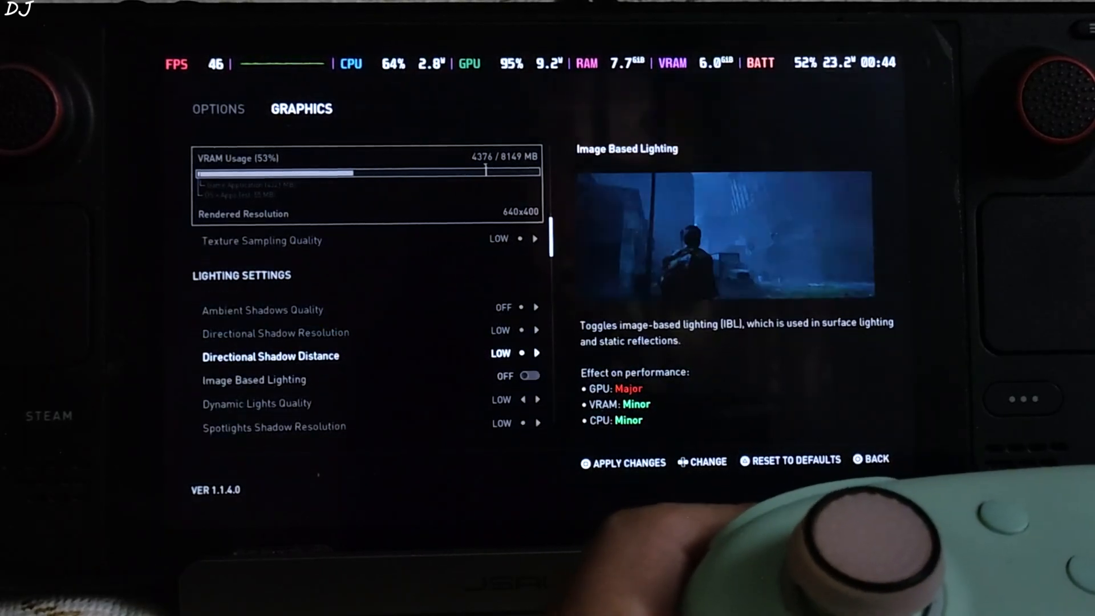
{"action": "scroll", "scroll_direction": "down", "scroll_amount": 3}
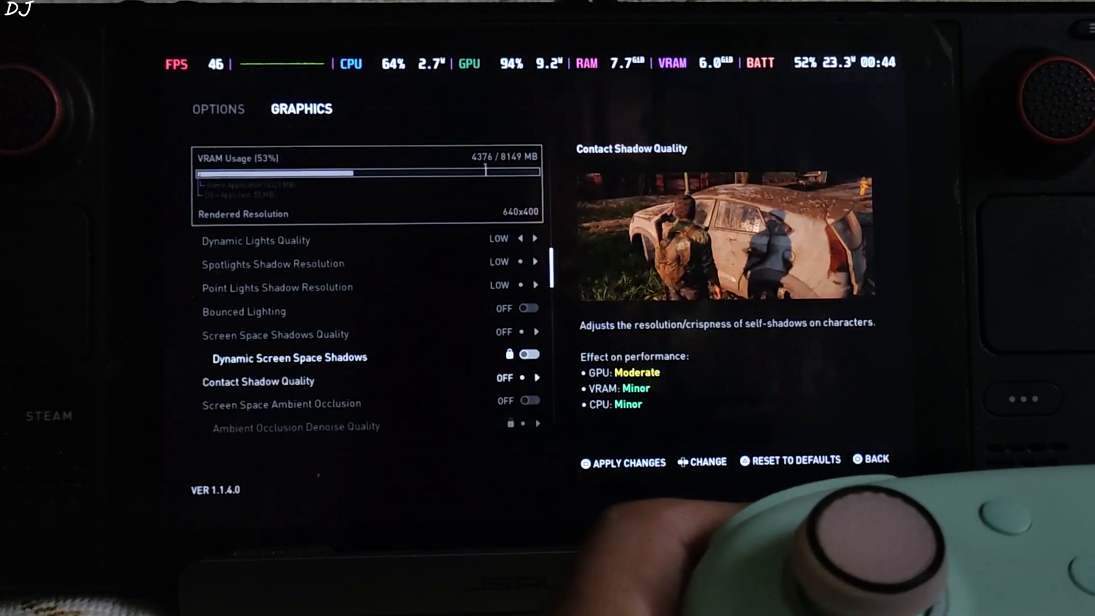
{"action": "scroll", "scroll_direction": "down", "scroll_amount": 3}
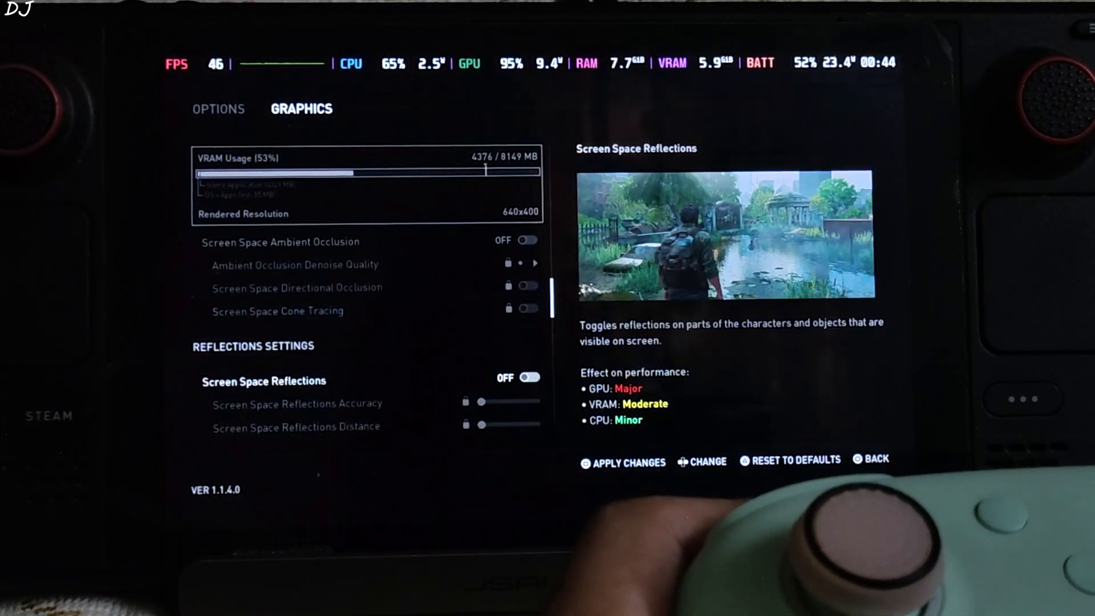
{"action": "scroll", "scroll_direction": "down", "scroll_amount": 3}
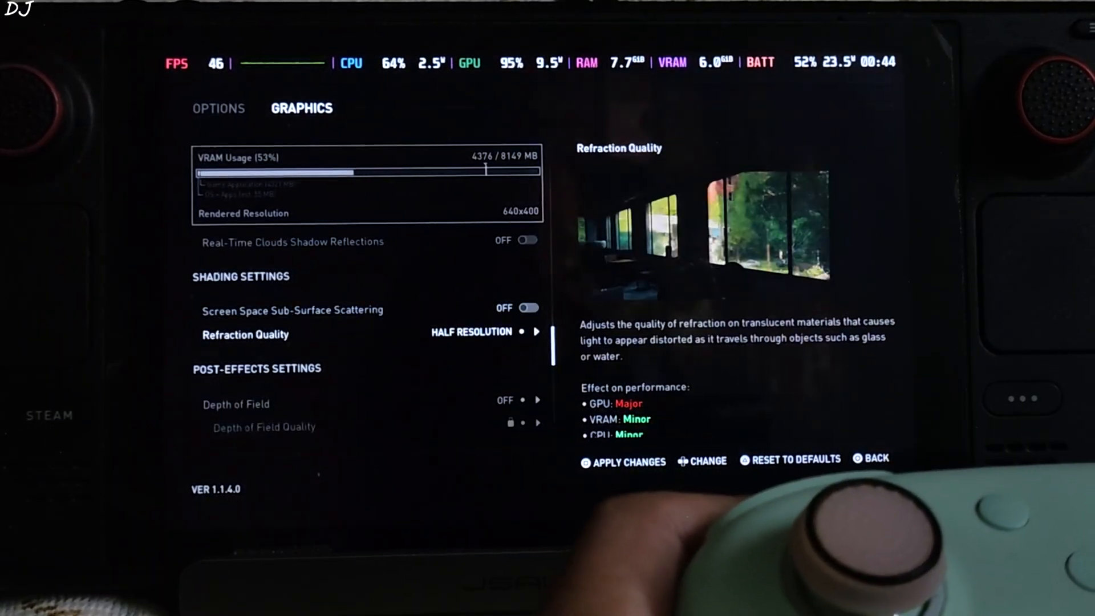
{"action": "scroll", "scroll_direction": "down", "scroll_amount": 3}
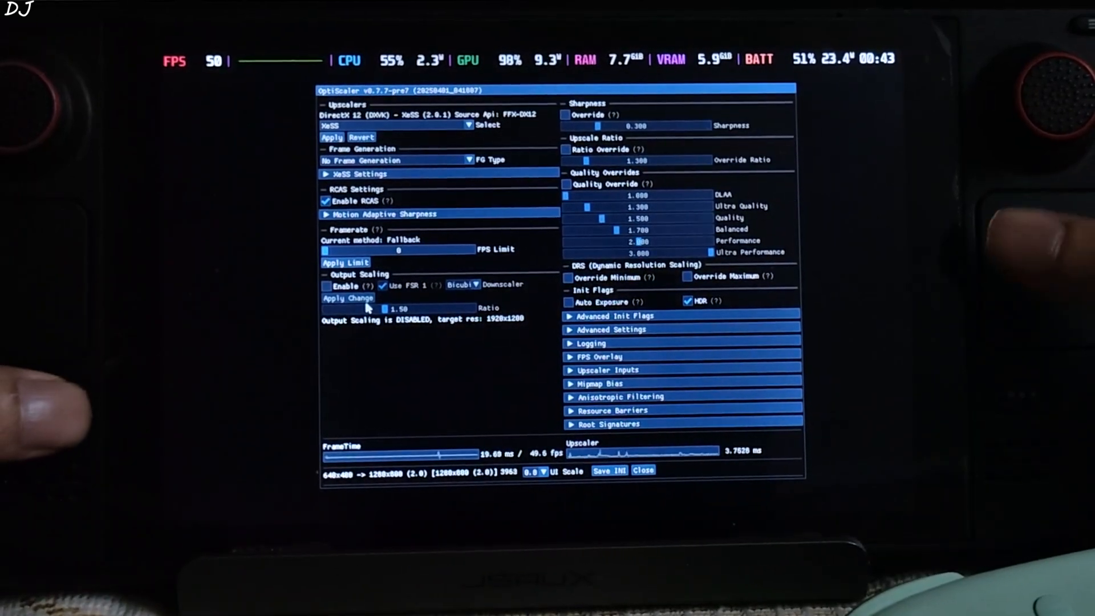
- Tick Auto Exposure under Init Flags in the OptiScaler overlay, then close it
{"action": "left_click", "coordinate": [535, 473]}
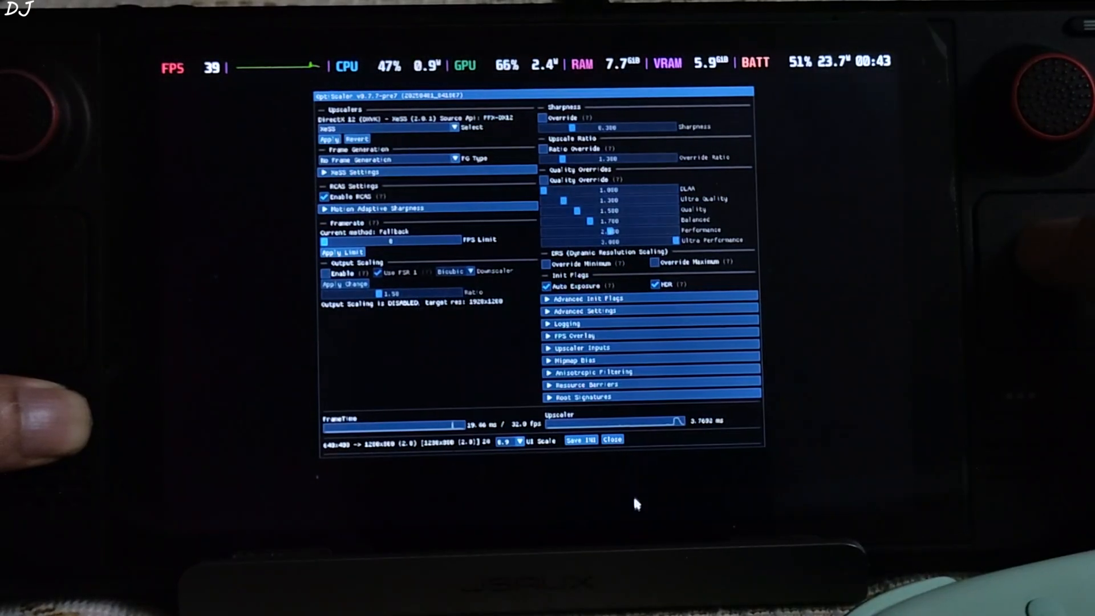
{"action": "mouse_move", "coordinate": [613, 439]}
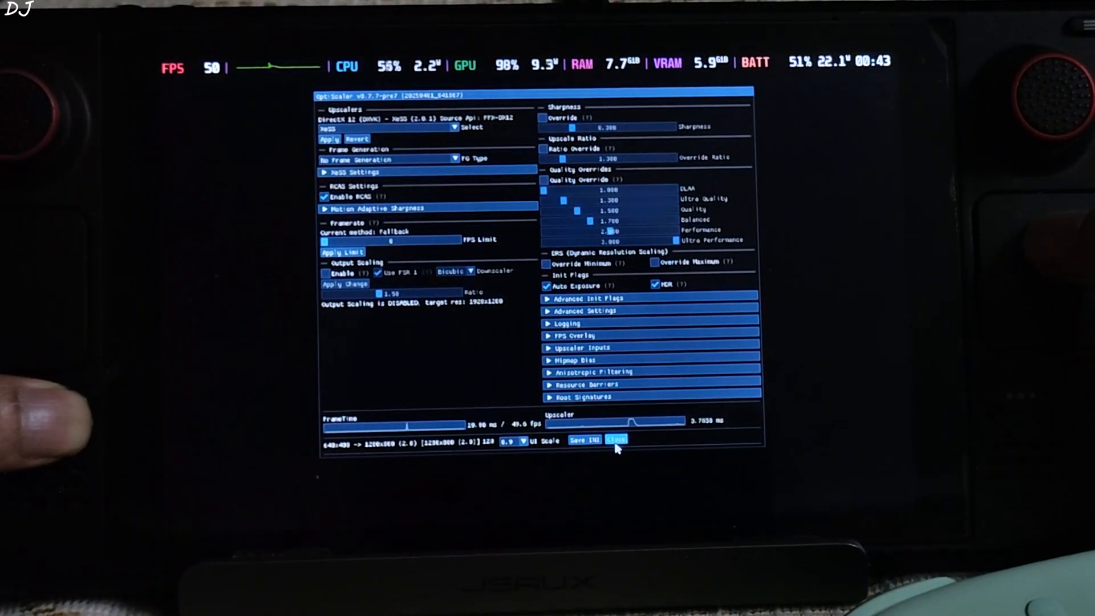
{"action": "left_click", "coordinate": [615, 439]}
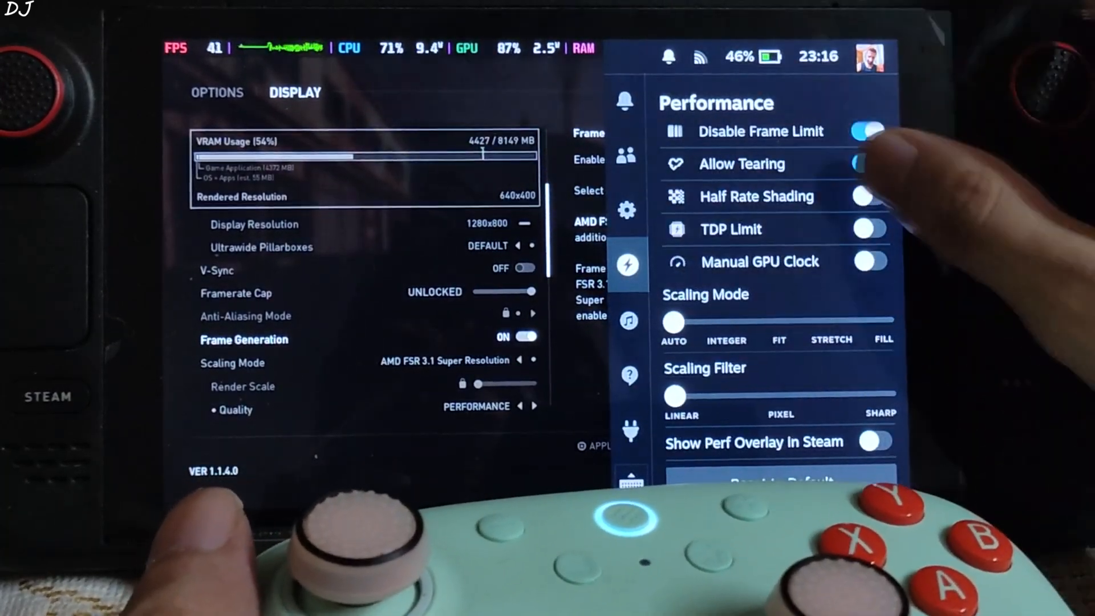
- Toggle Manual GPU Clock on in the Performance tab, keeping the slider at 1600 MHz
{"action": "left_click", "coordinate": [871, 261]}
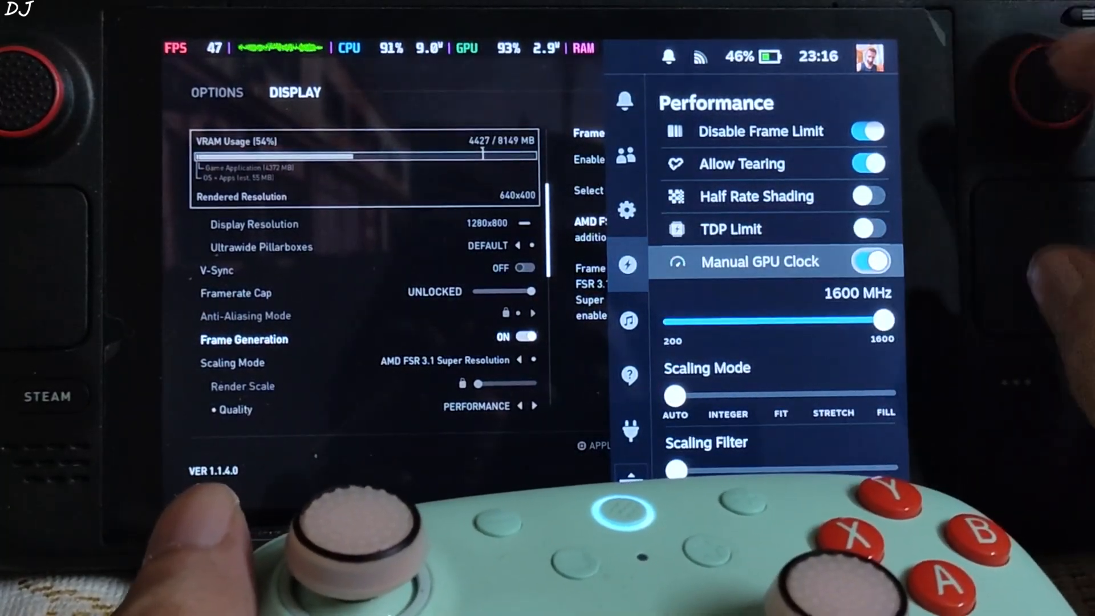